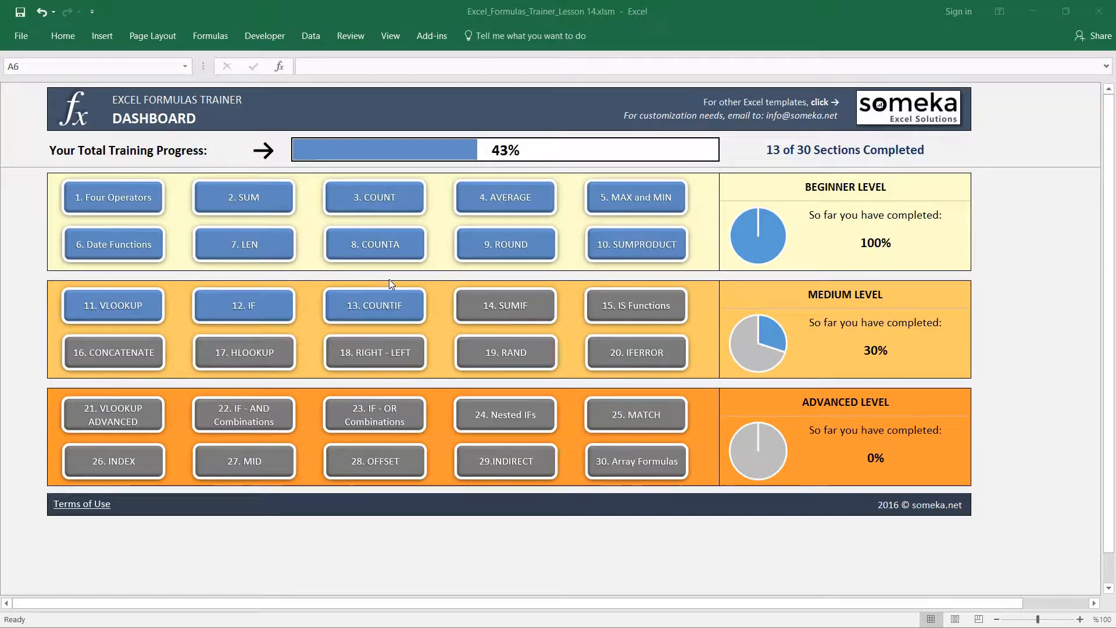
mouse_move(514, 309)
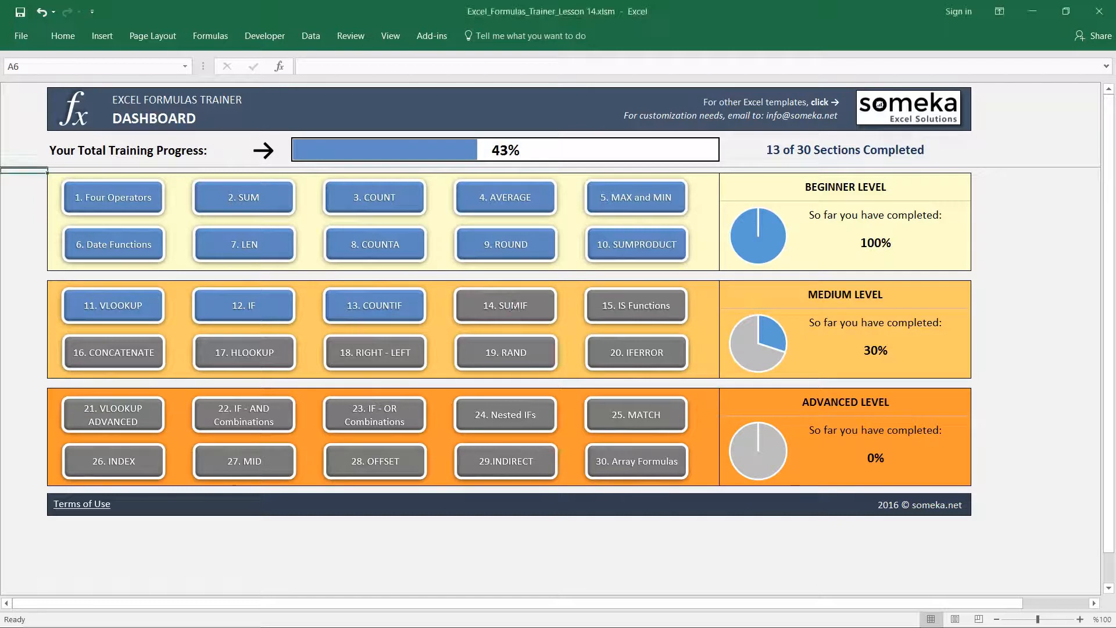
Step: Open the '14. SUMIF' lesson sheet from the trainer dashboard
click(503, 305)
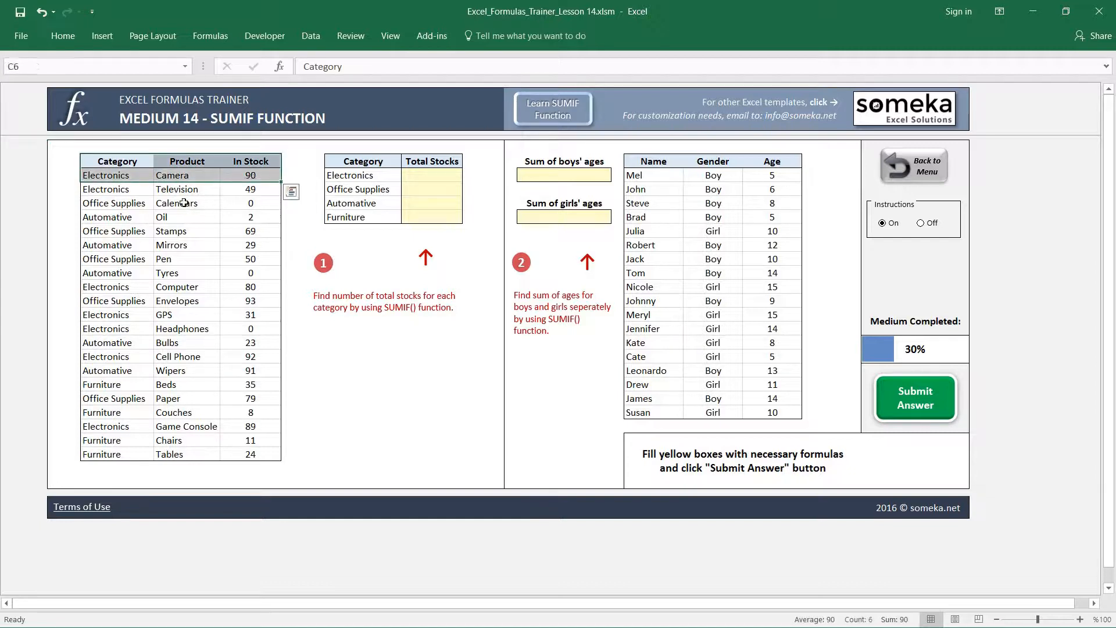
click(187, 244)
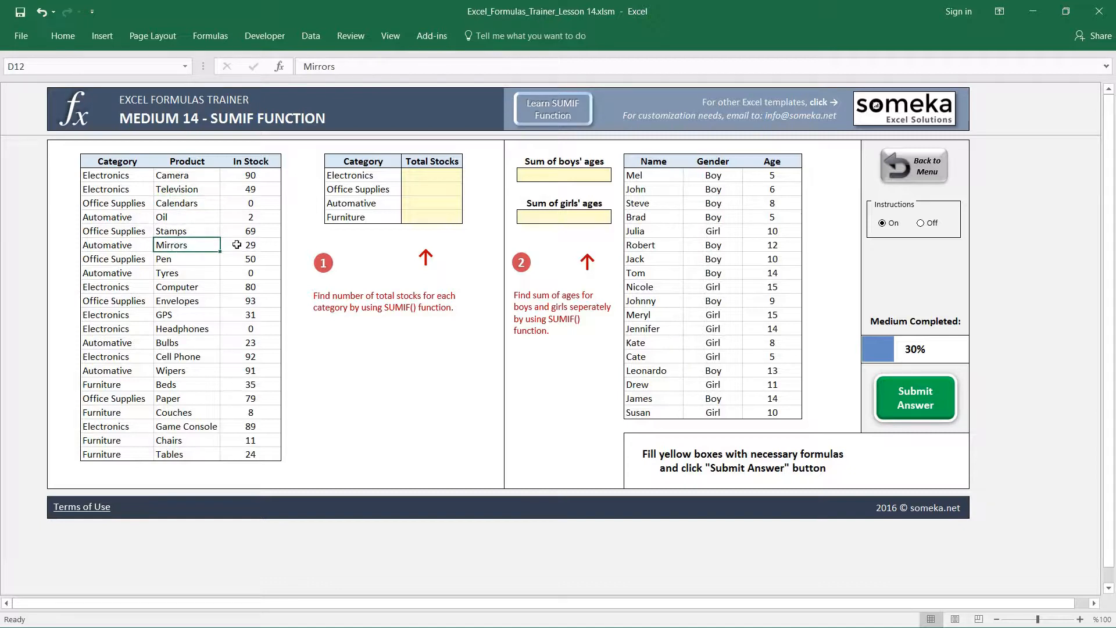
click(250, 244)
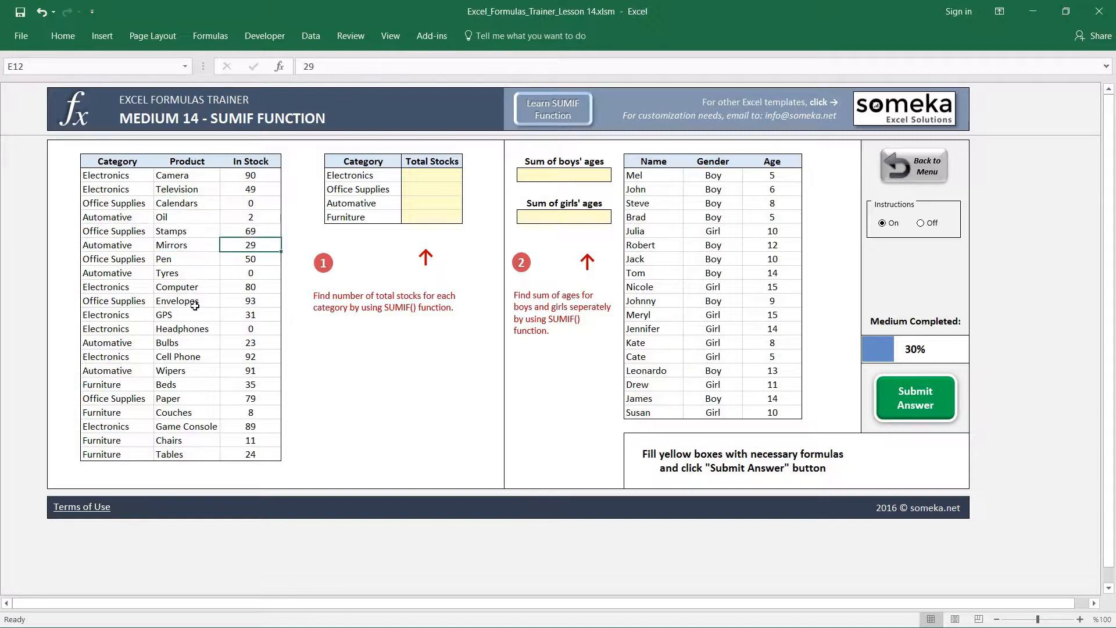
mouse_move(189, 175)
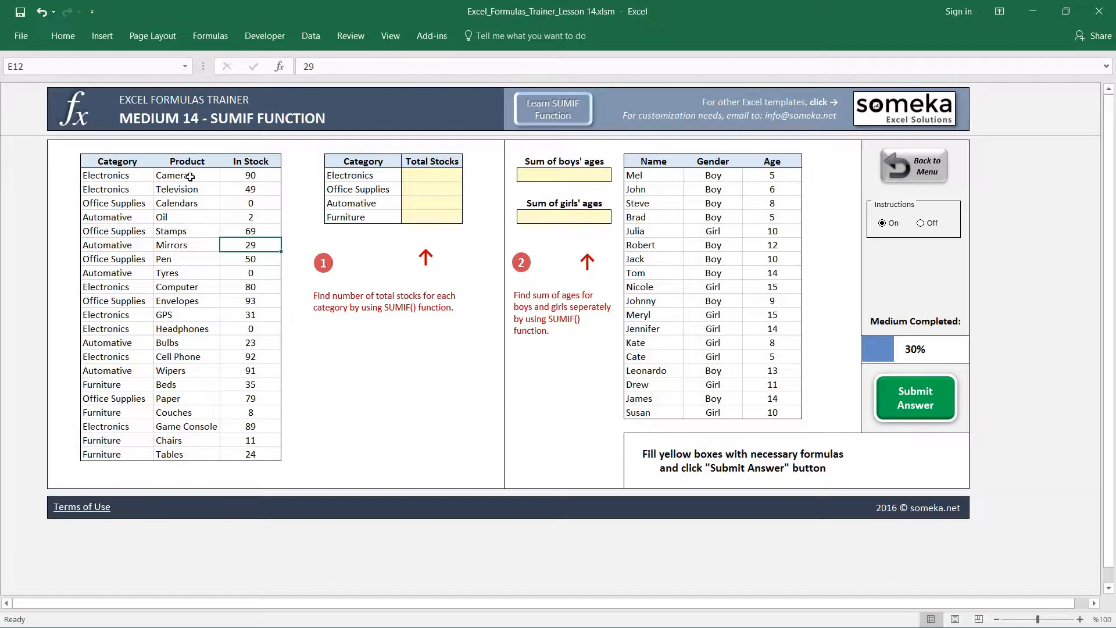
click(115, 175)
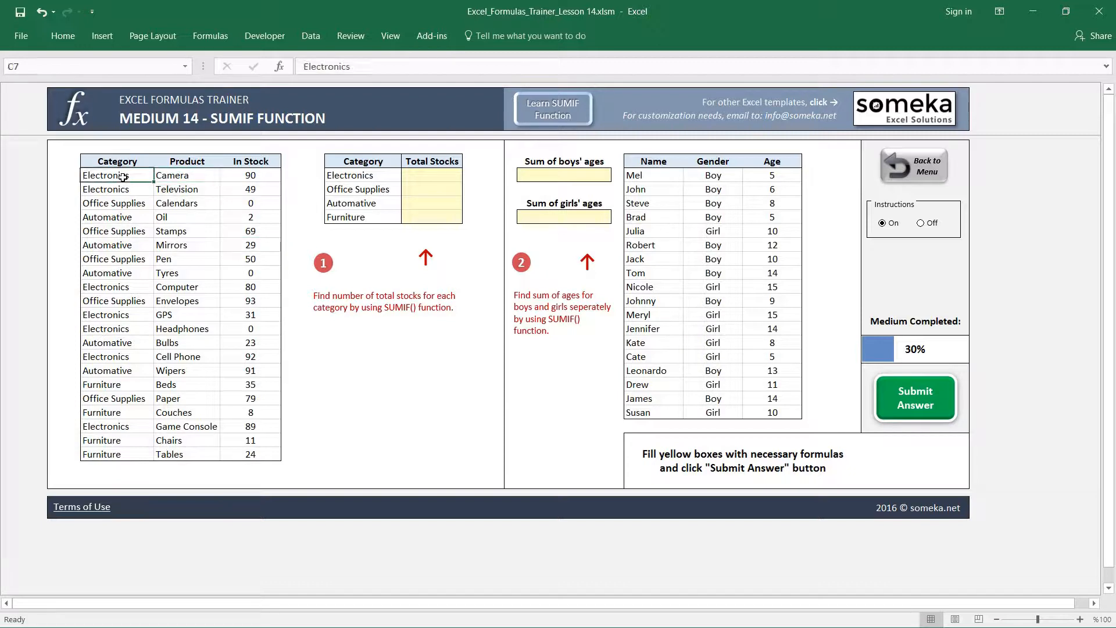
click(250, 176)
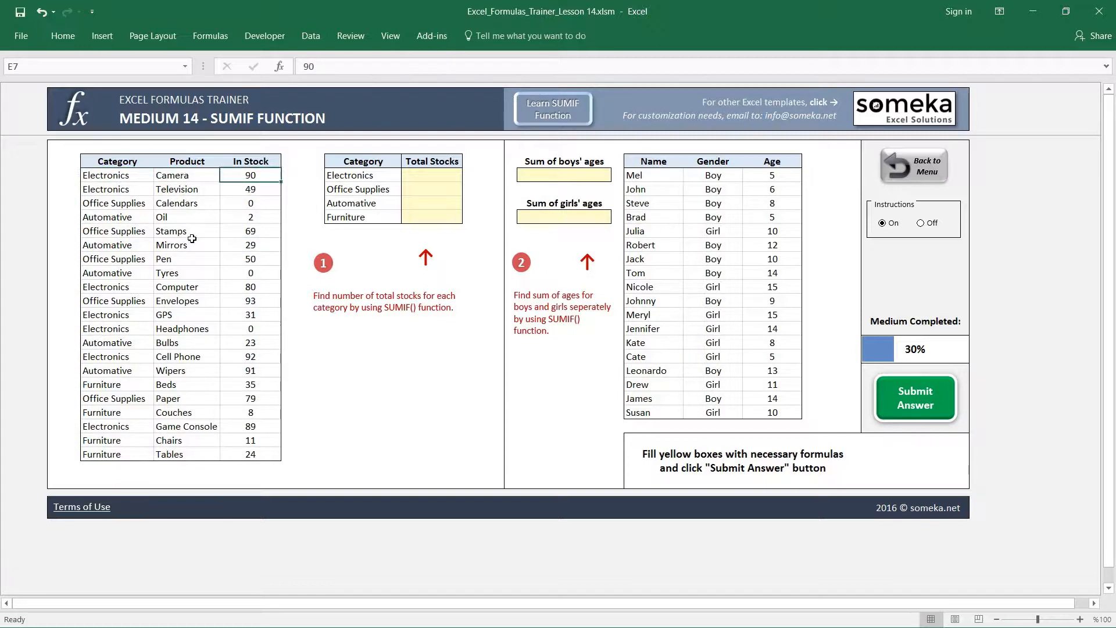
mouse_move(191, 324)
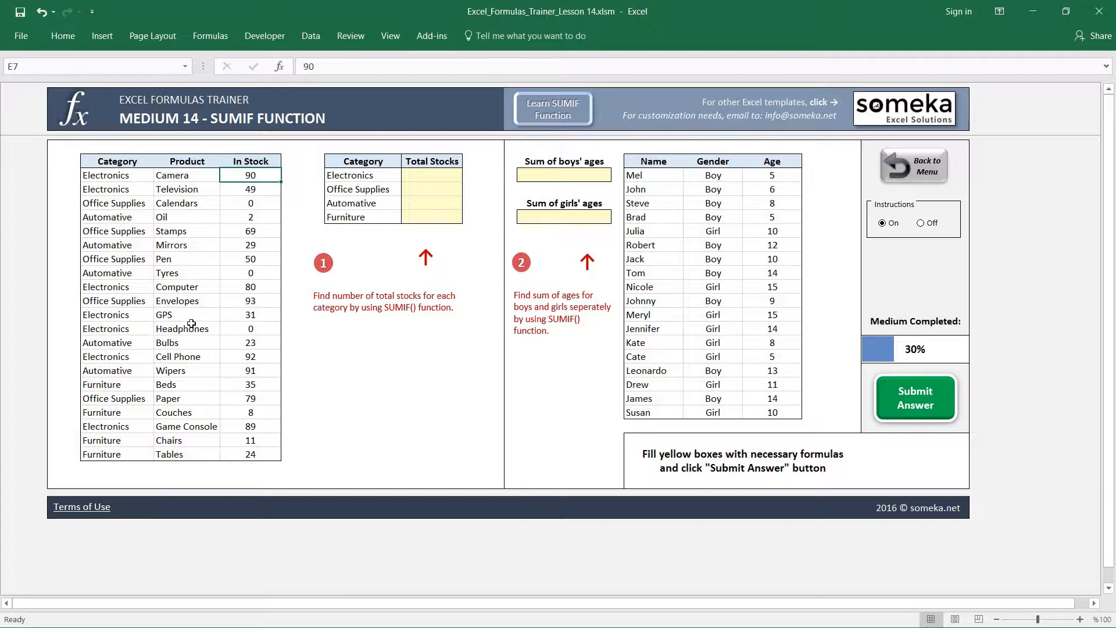
click(185, 314)
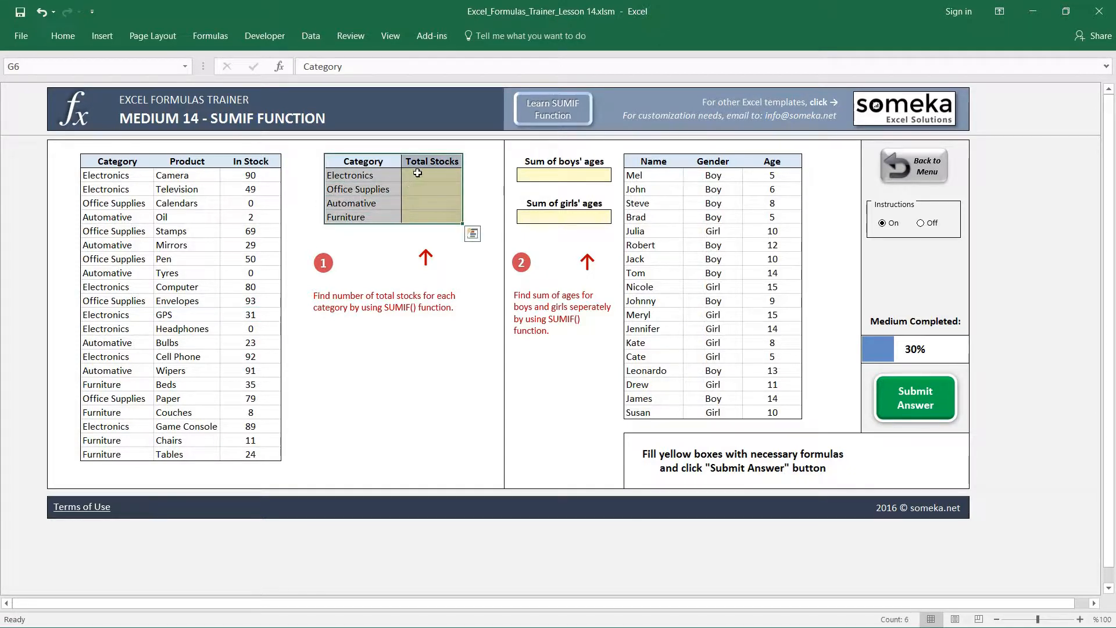
click(432, 176)
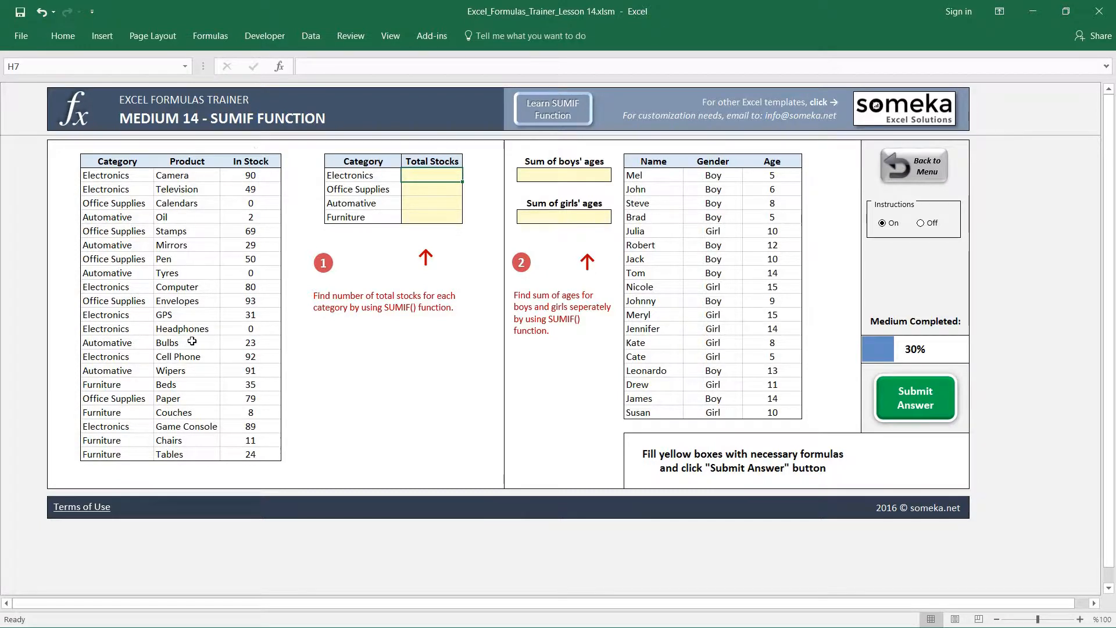
mouse_move(446, 321)
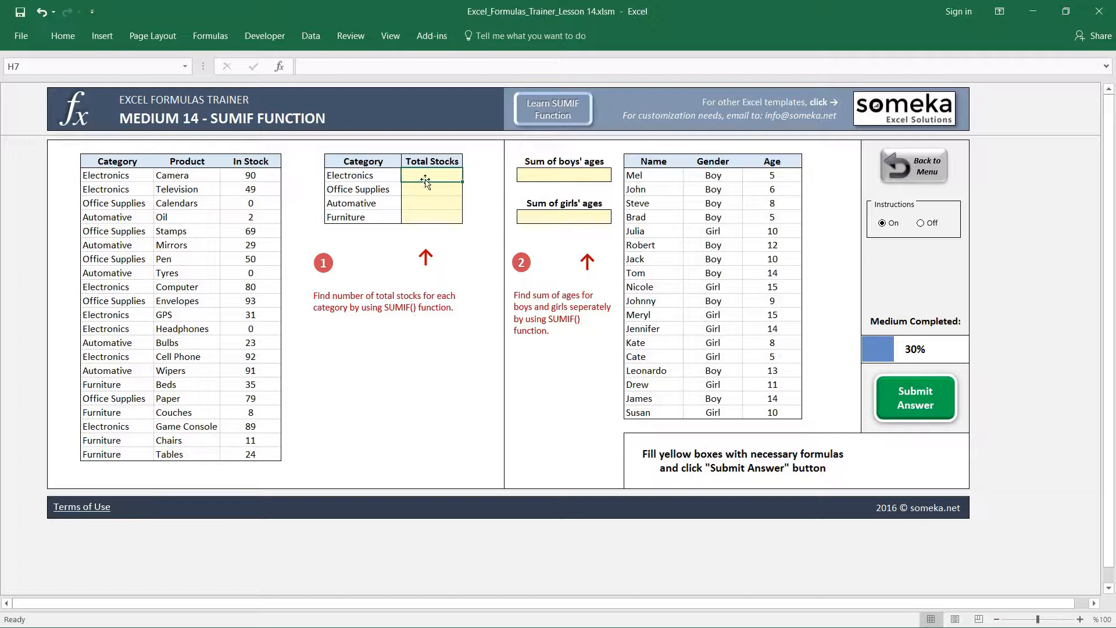
mouse_move(230, 193)
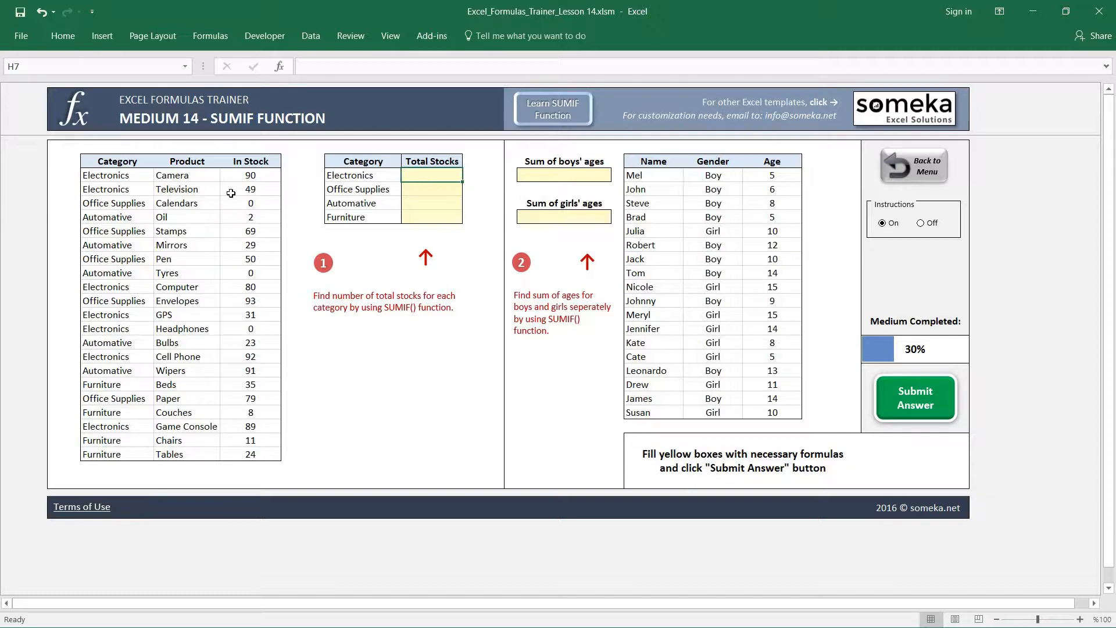
text(=SUM()
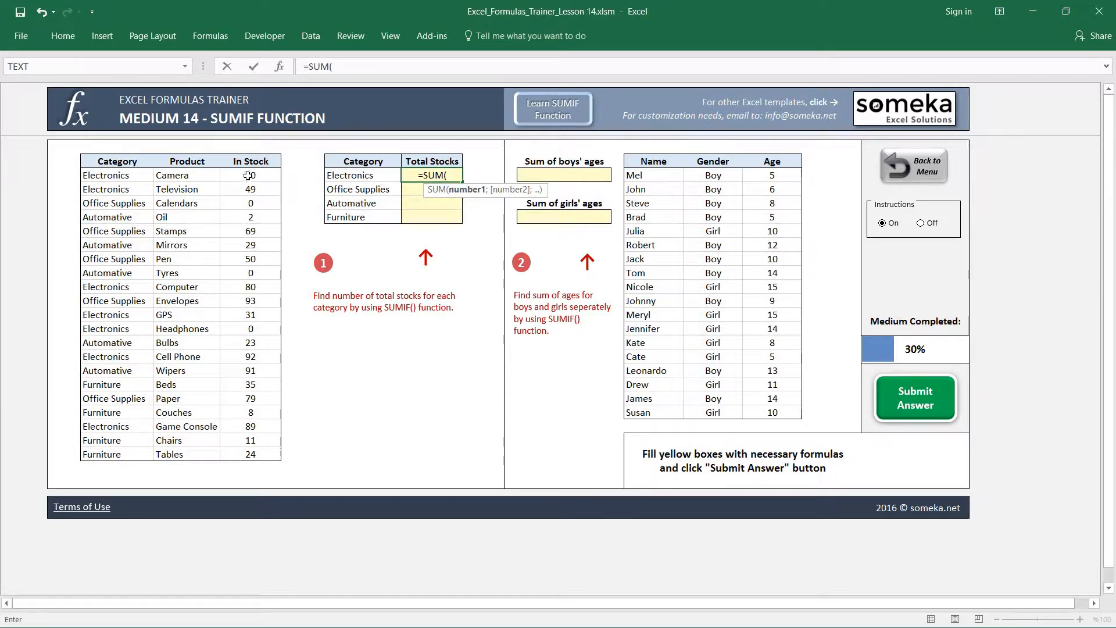
drag(250, 176, 250, 189)
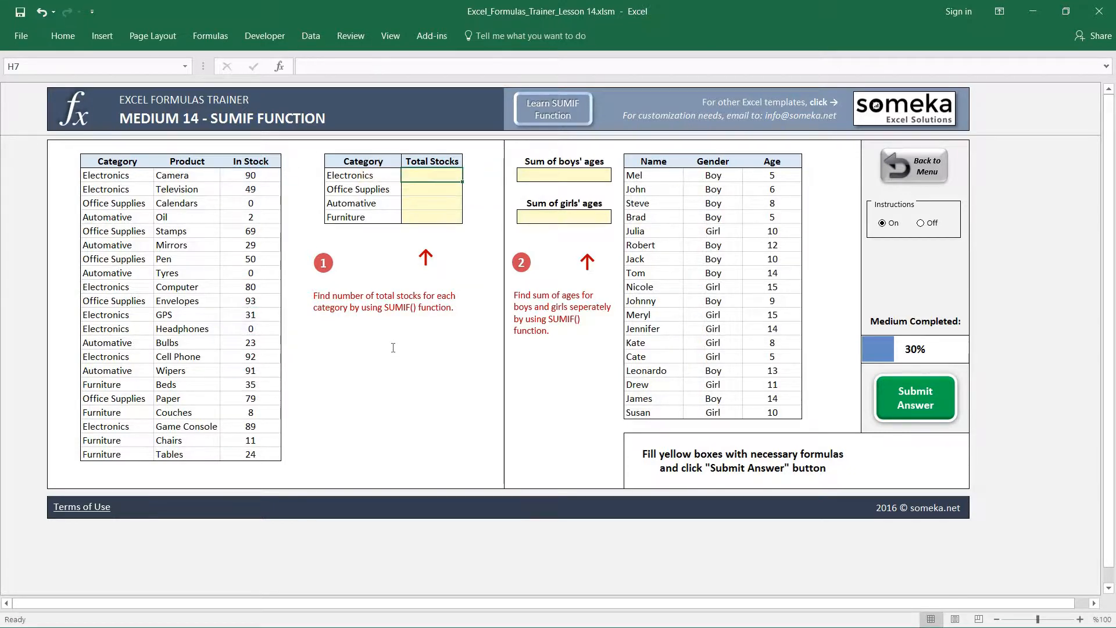
mouse_move(343, 247)
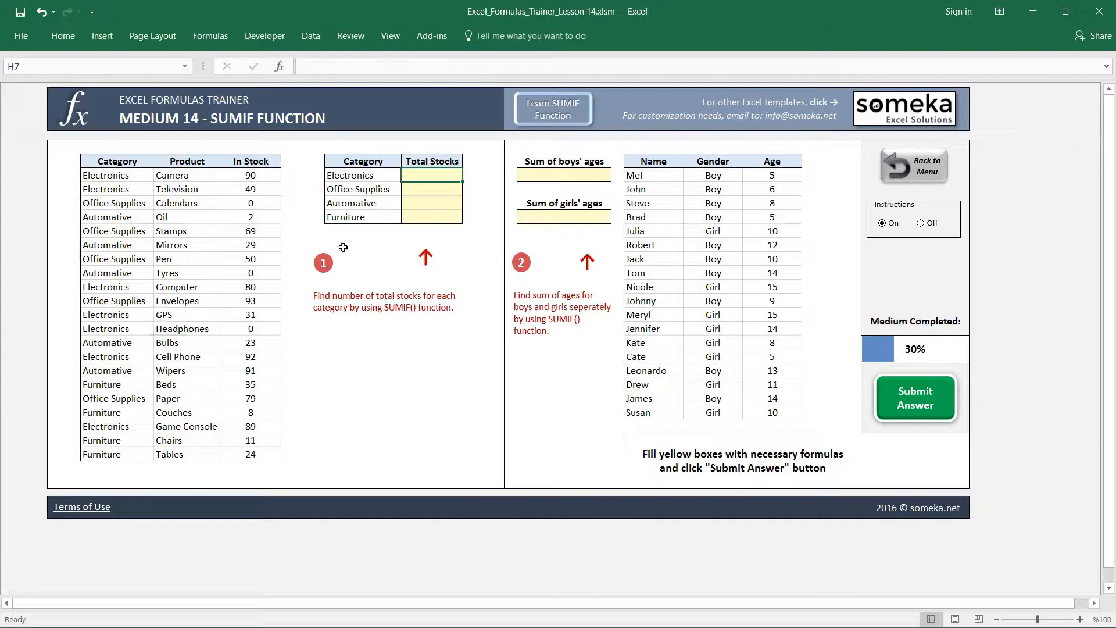
mouse_move(421, 355)
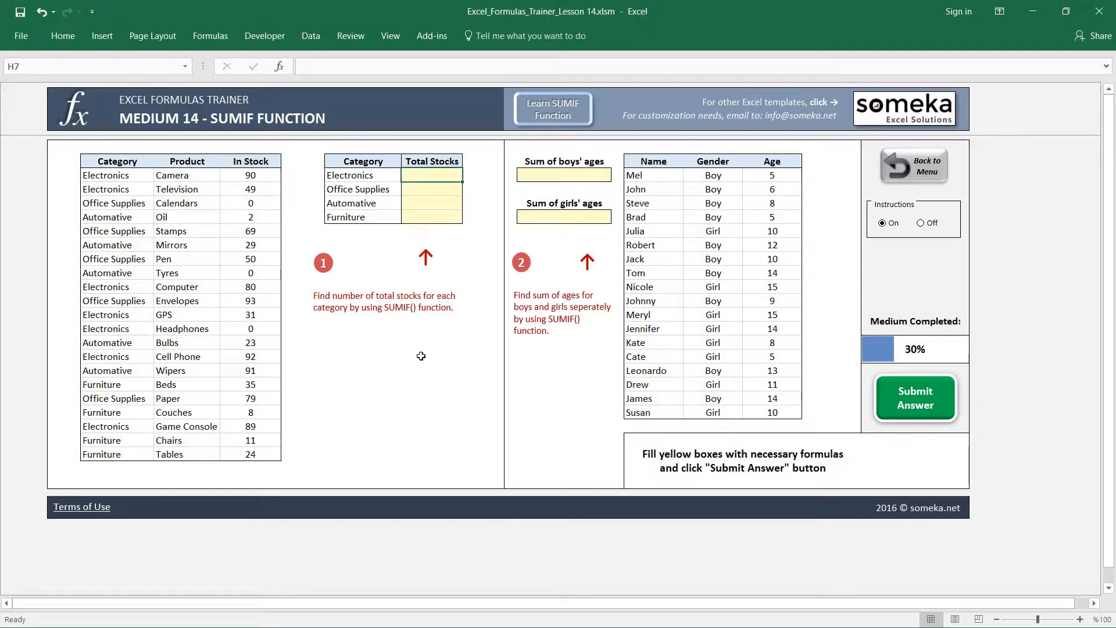
Step: Start =SUMIF( in H7 with the absolute category range $C$7:$C$27
text(=SUMIF()
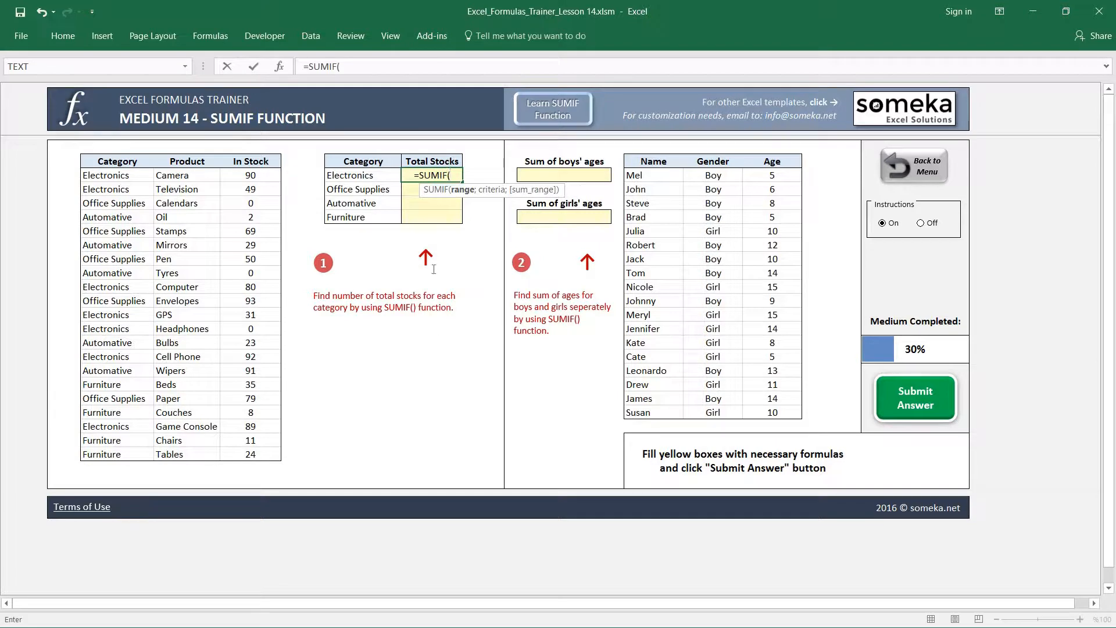
mouse_move(487, 189)
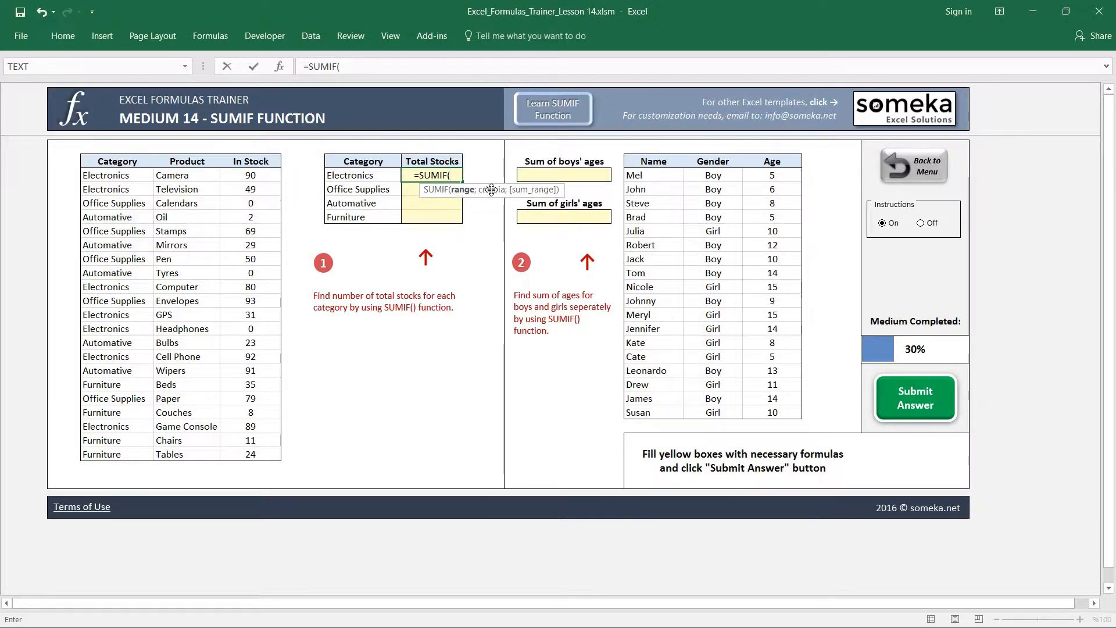
mouse_move(463, 195)
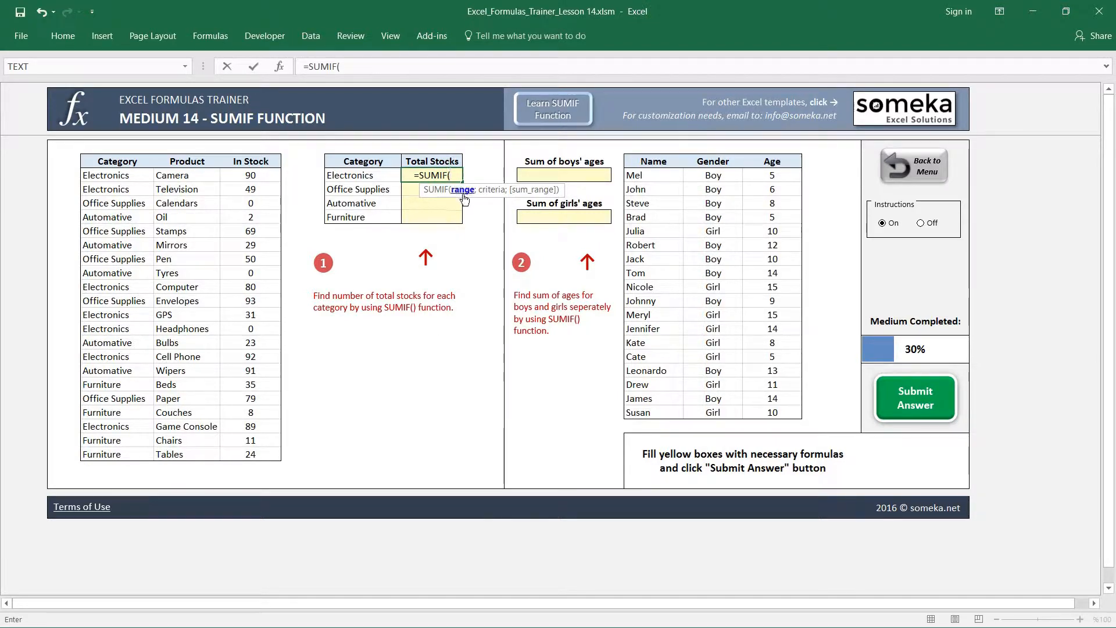
mouse_move(232, 209)
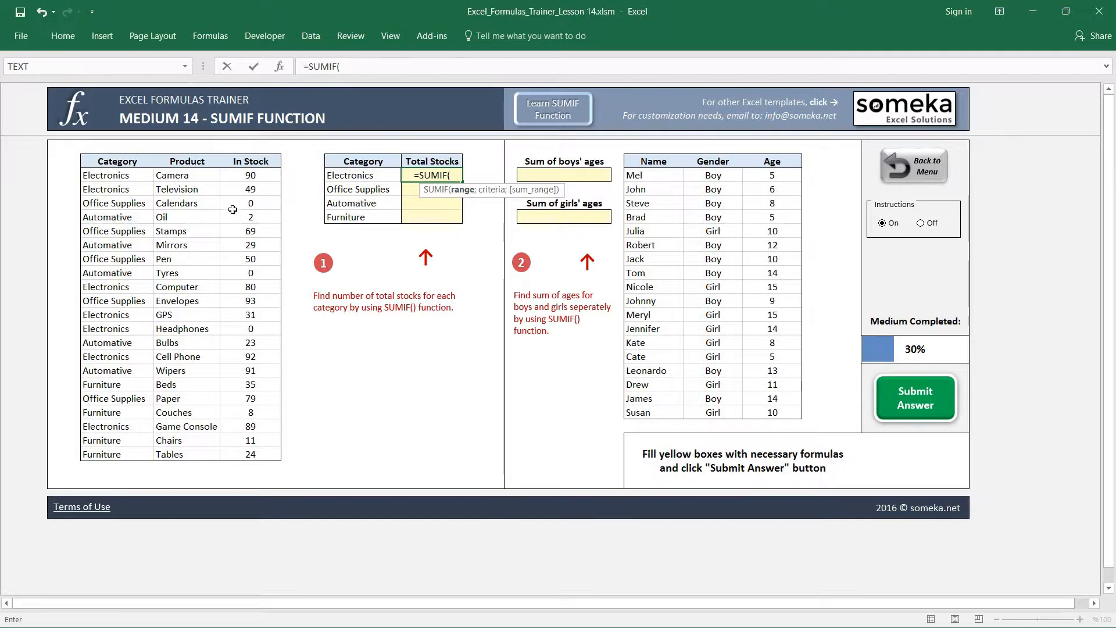
mouse_move(130, 179)
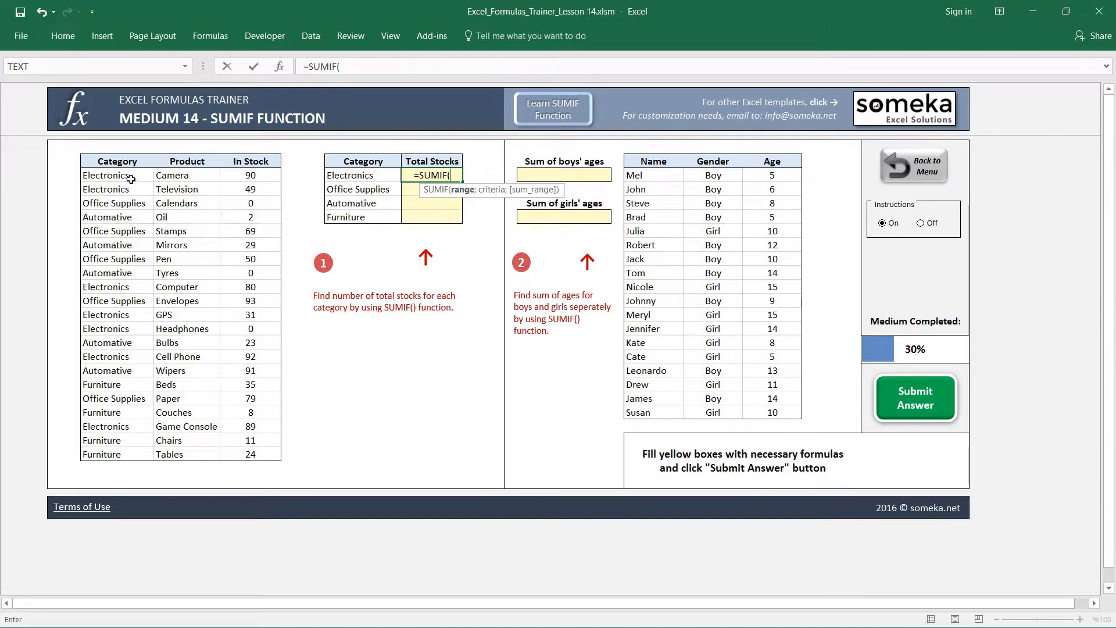
mouse_move(127, 175)
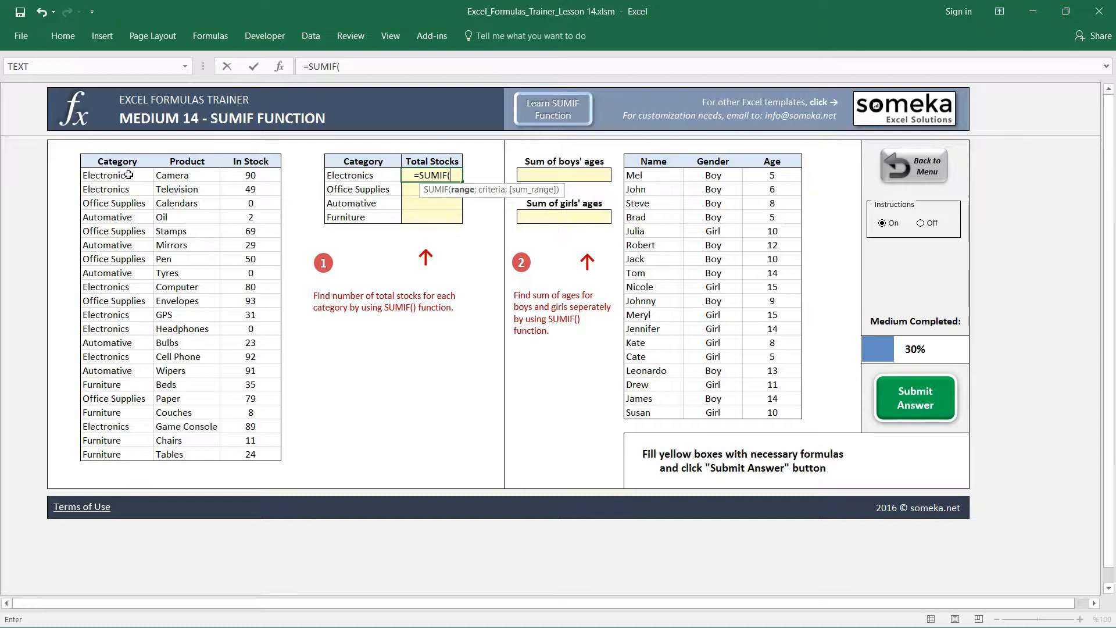
drag(117, 175, 118, 426)
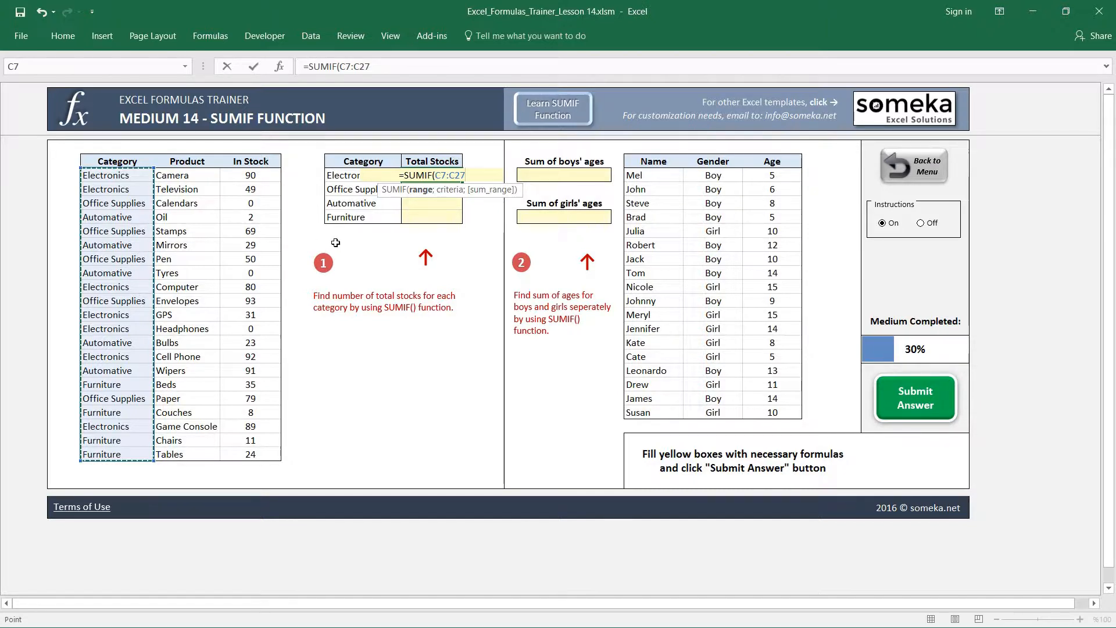
key(f4)
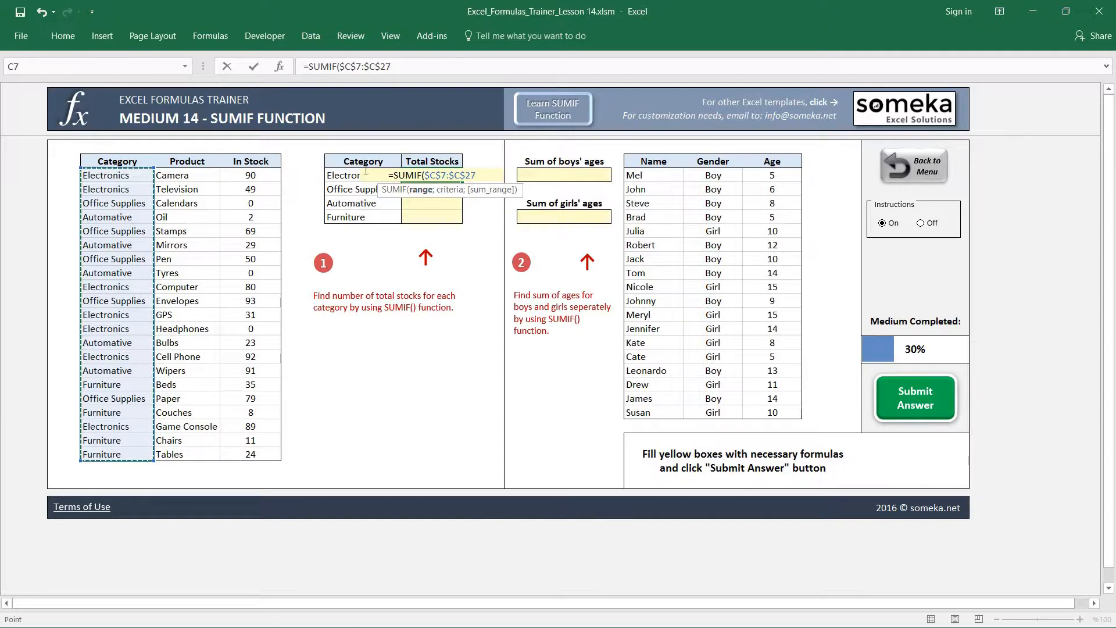
mouse_move(135, 208)
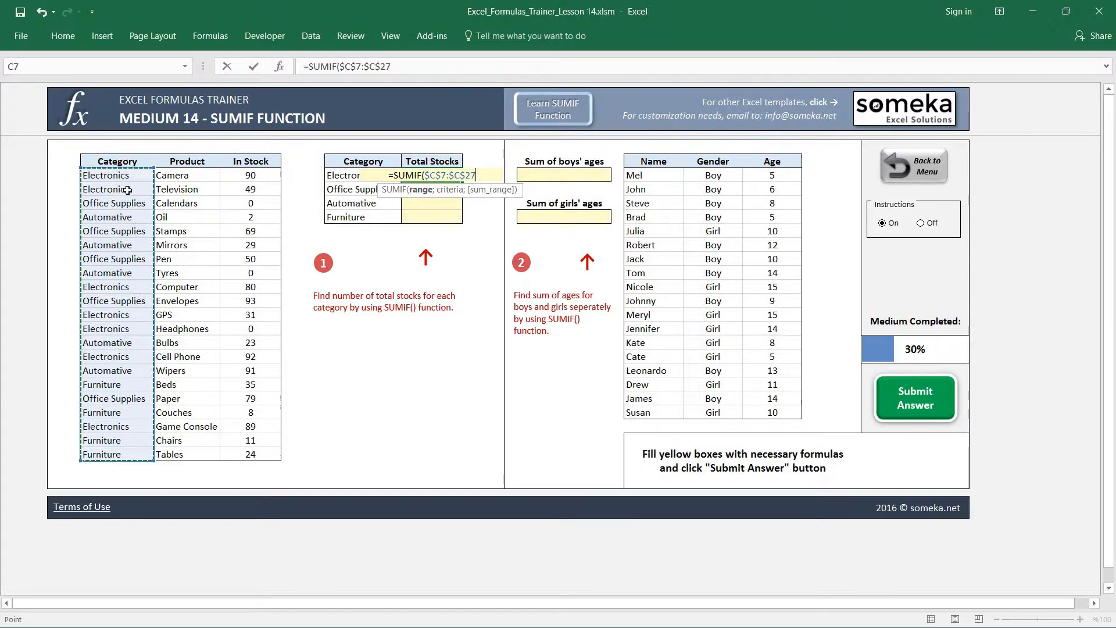
Step: Add the argument separator so the Electronics cell G7 can follow as criteria
text(;)
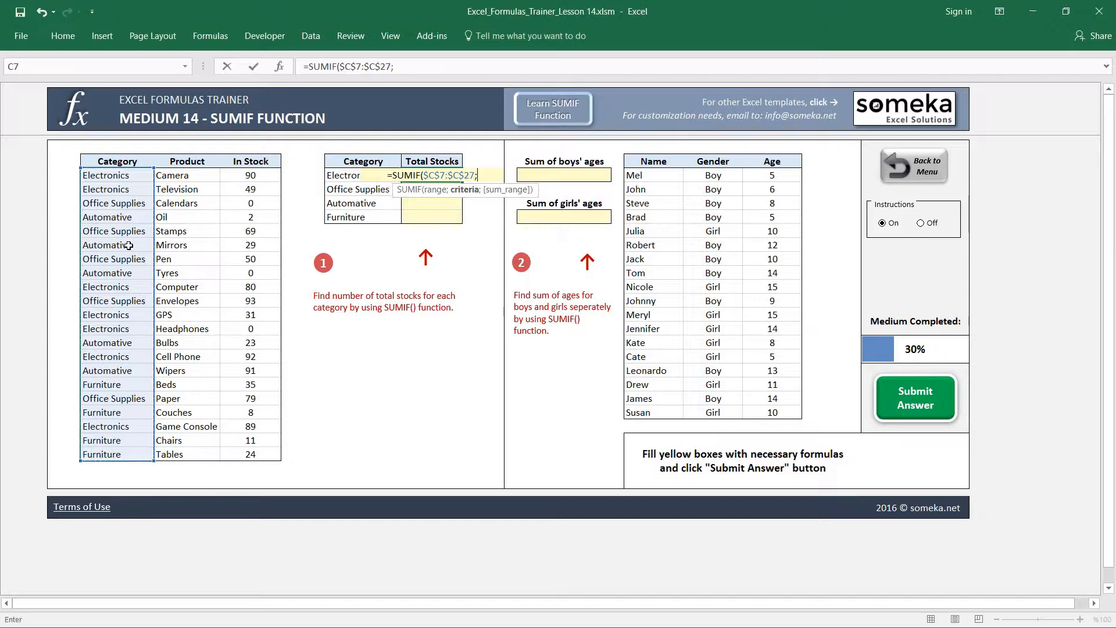
mouse_move(151, 219)
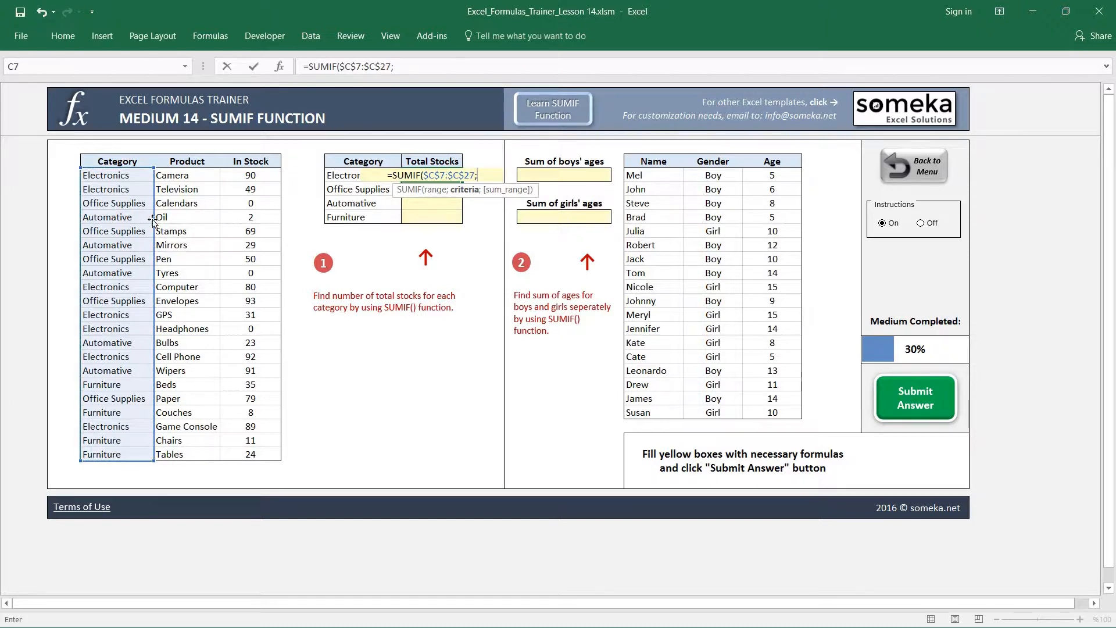
mouse_move(360, 161)
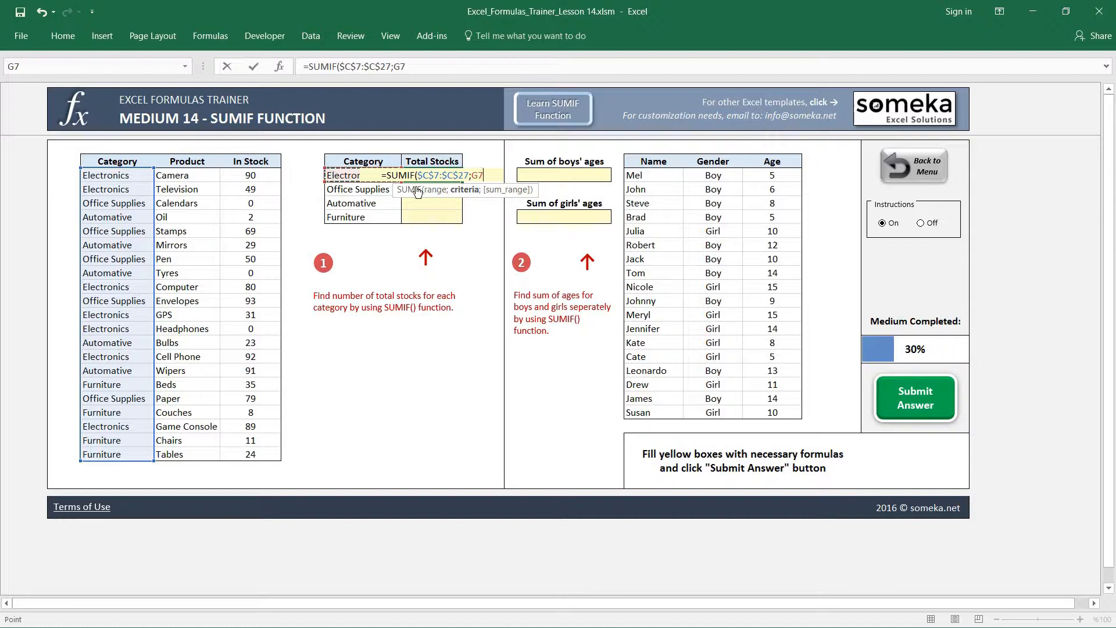
mouse_move(341, 177)
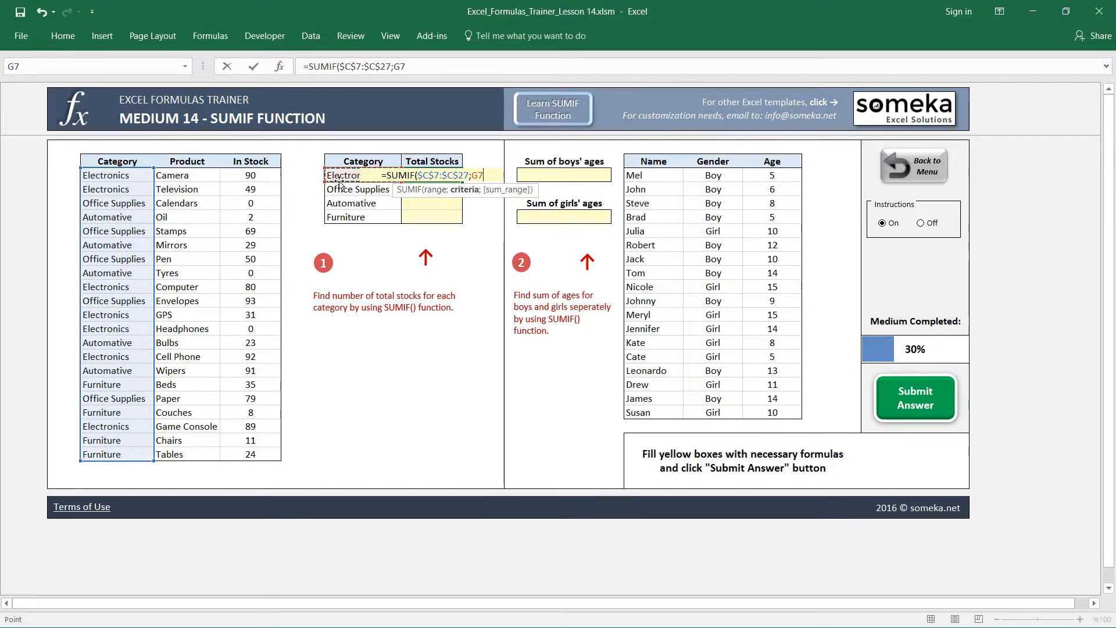
mouse_move(367, 257)
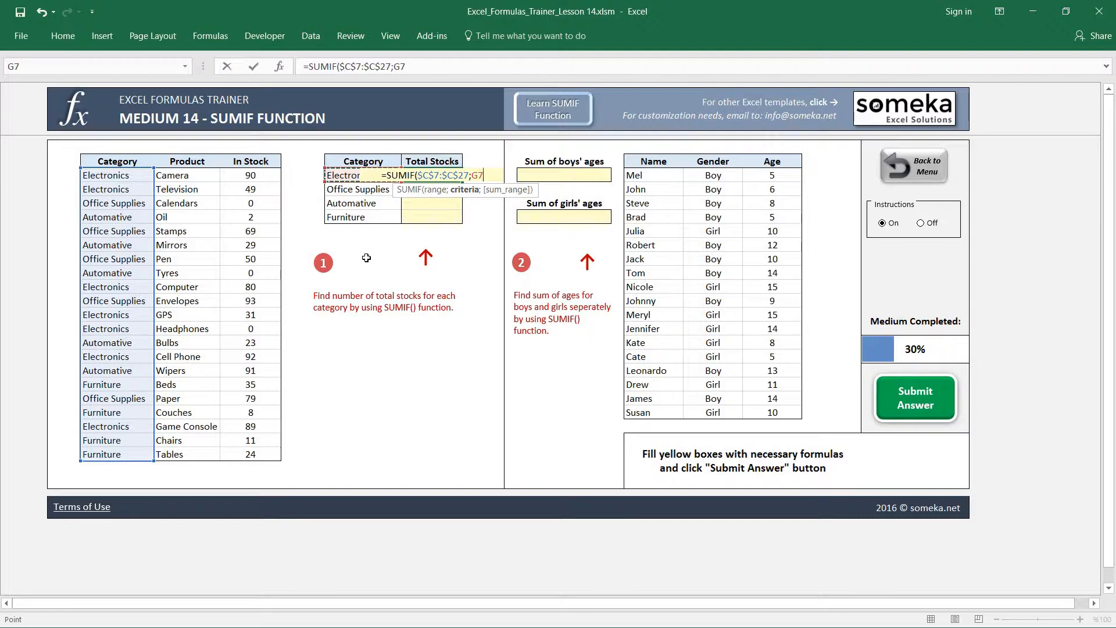
Step: Finish the Electronics formula with the locked stock column $E$7:$E$27, giving 431
text(;)
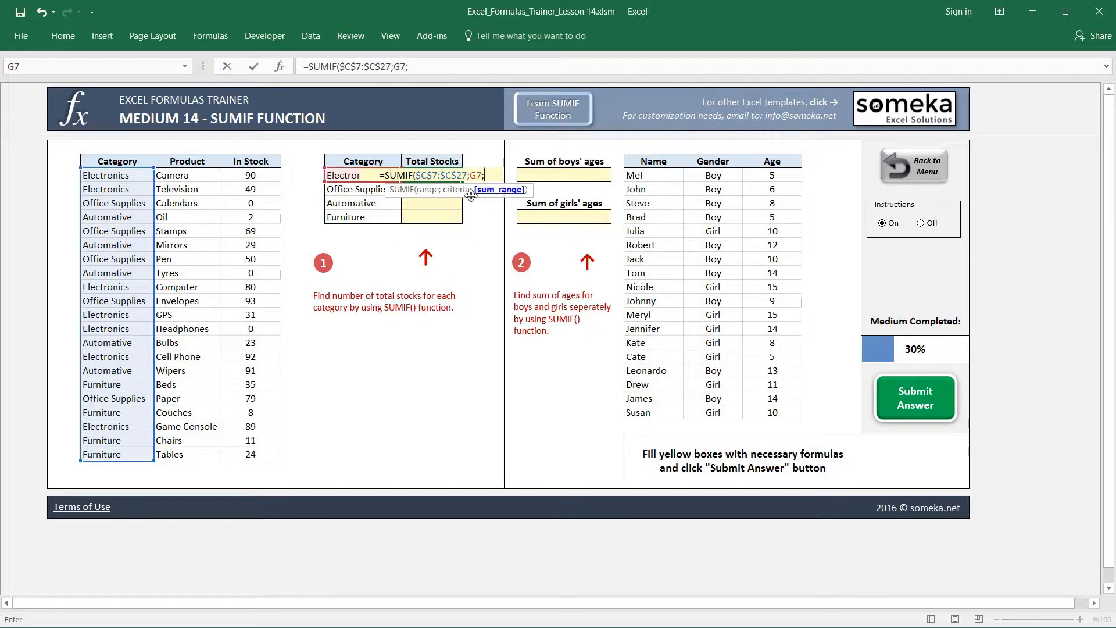
mouse_move(275, 255)
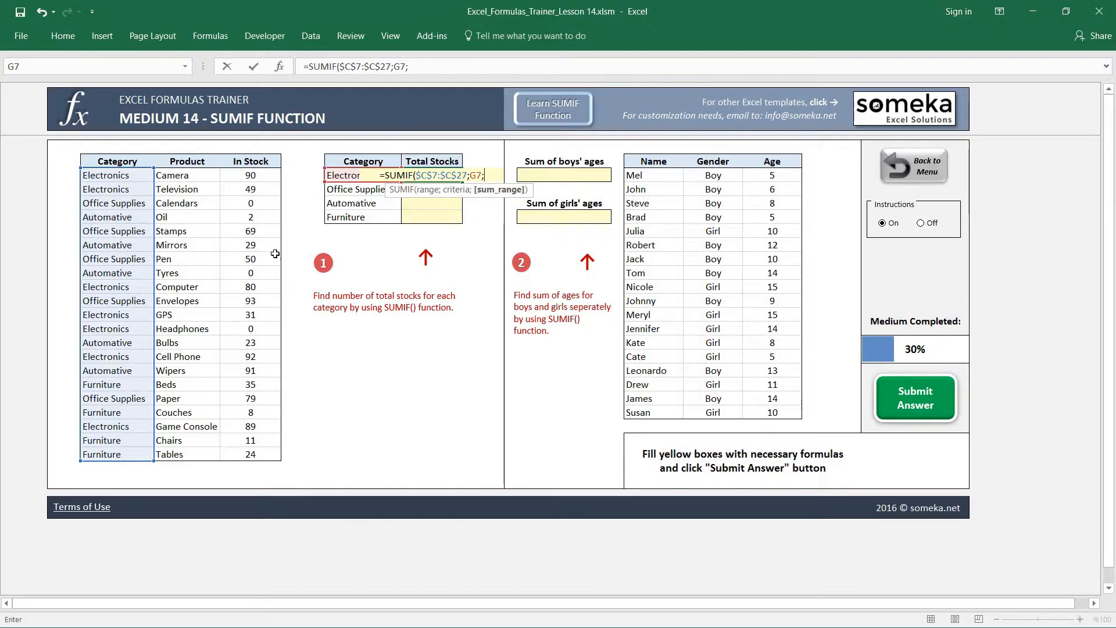
mouse_move(141, 197)
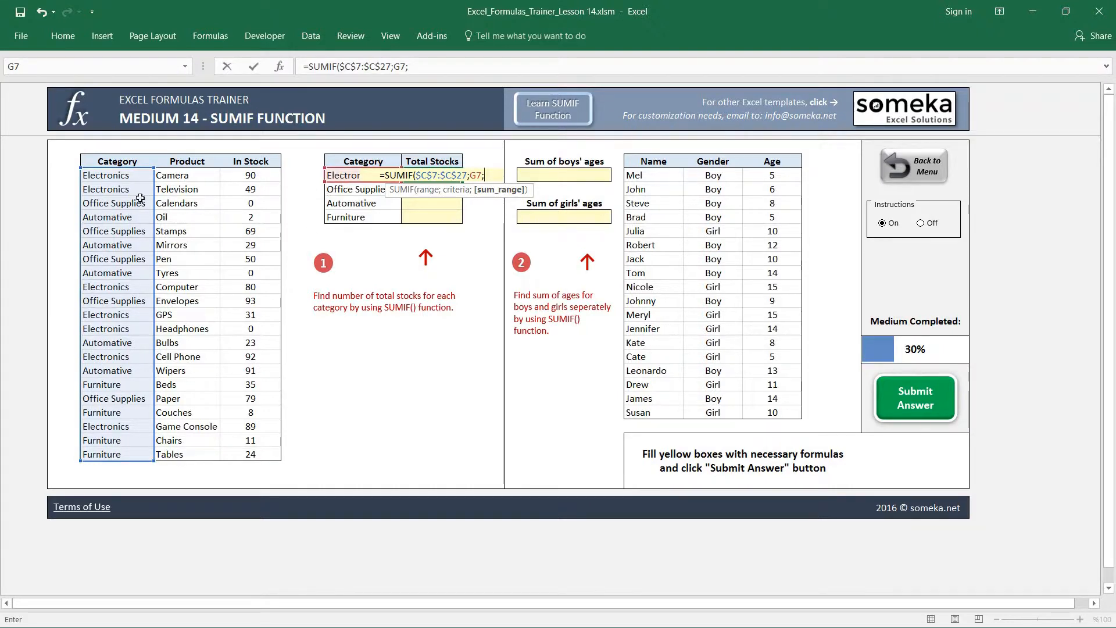
mouse_move(251, 303)
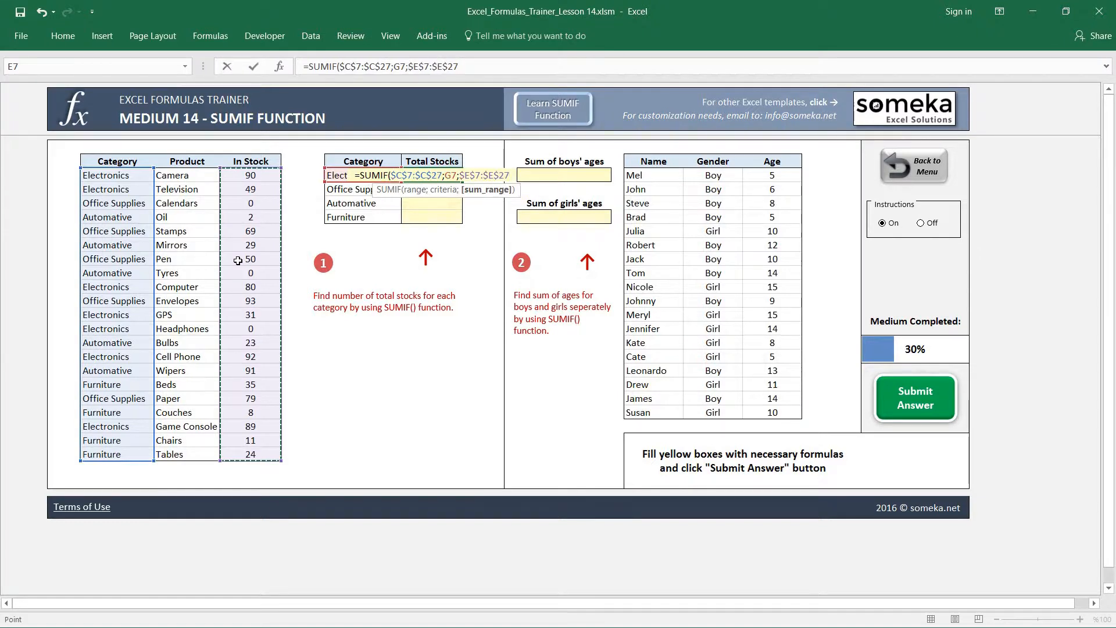
key(Return)
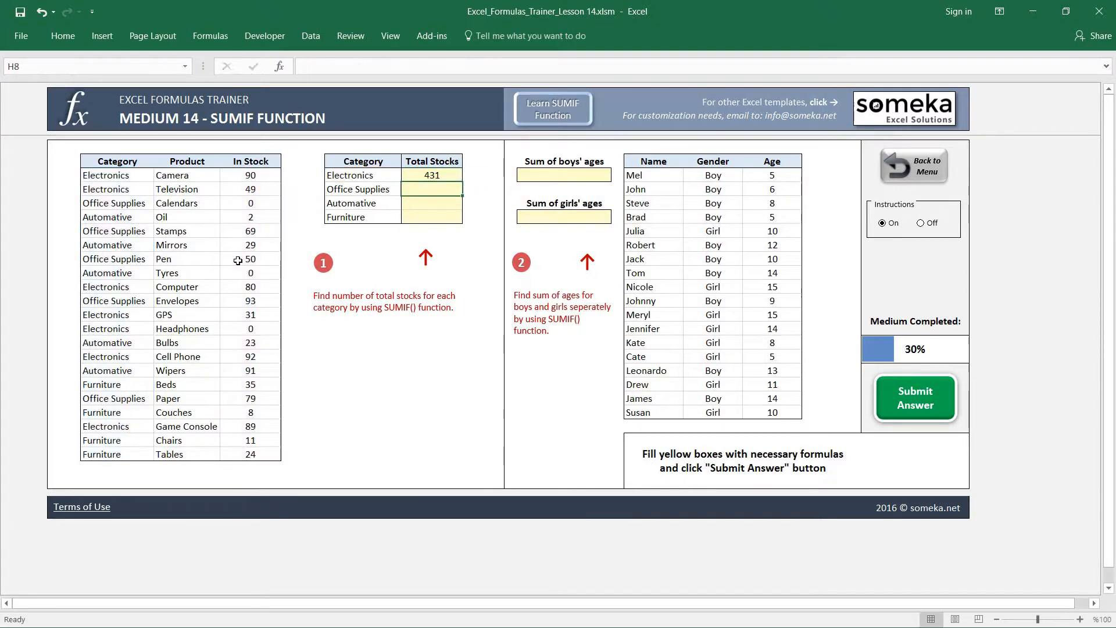
Step: Paste the H7 formula into H8:H10 as formulas only, giving 291, 145 and 78
click(432, 176)
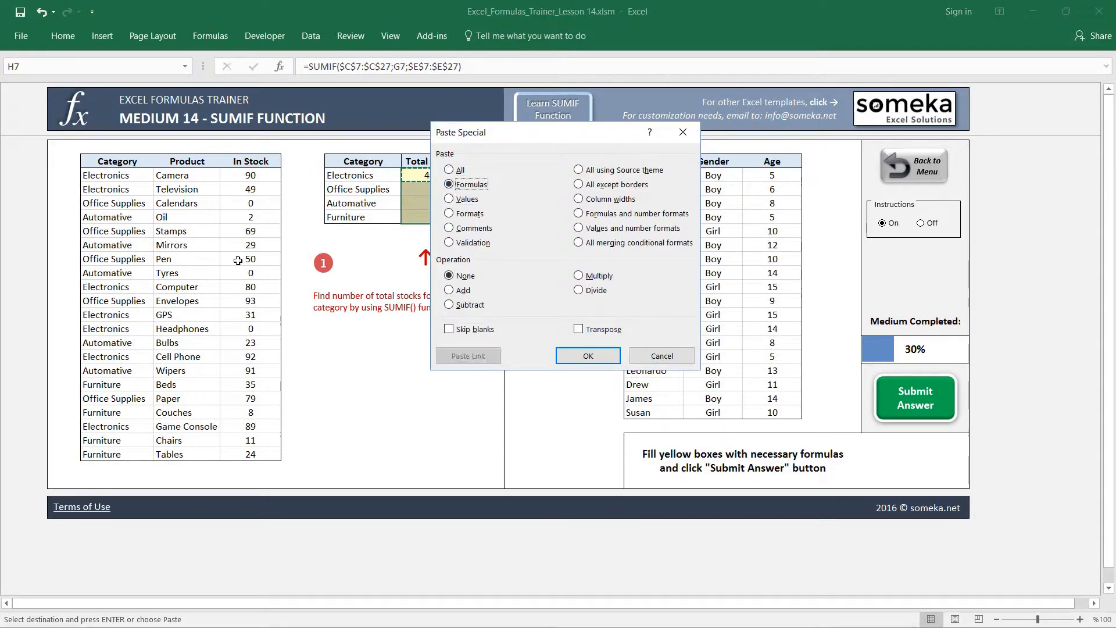
click(586, 356)
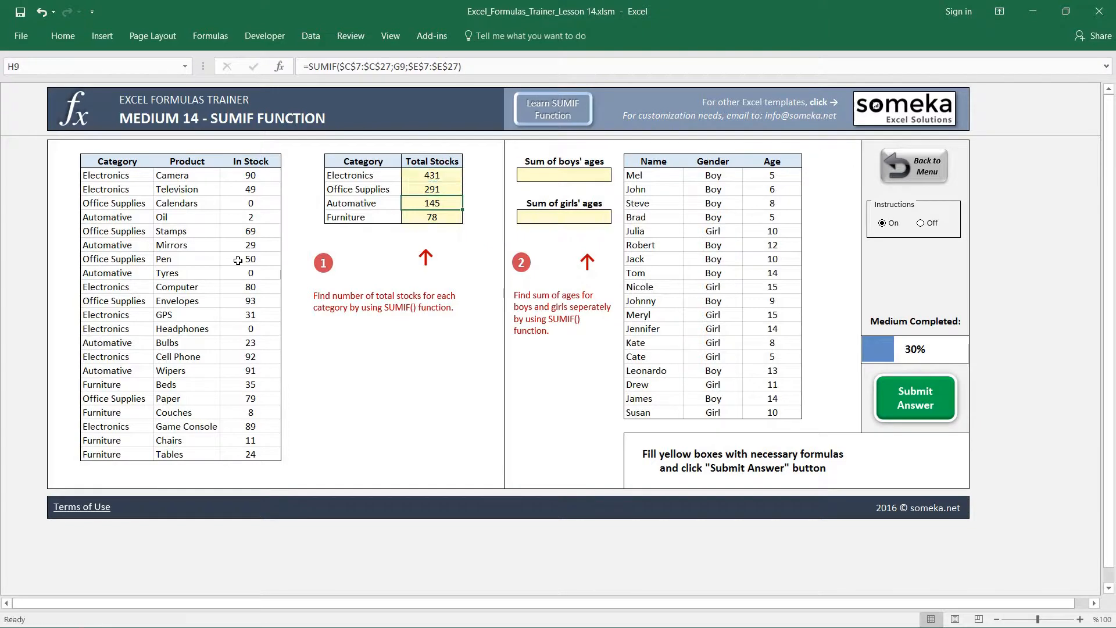
mouse_move(448, 185)
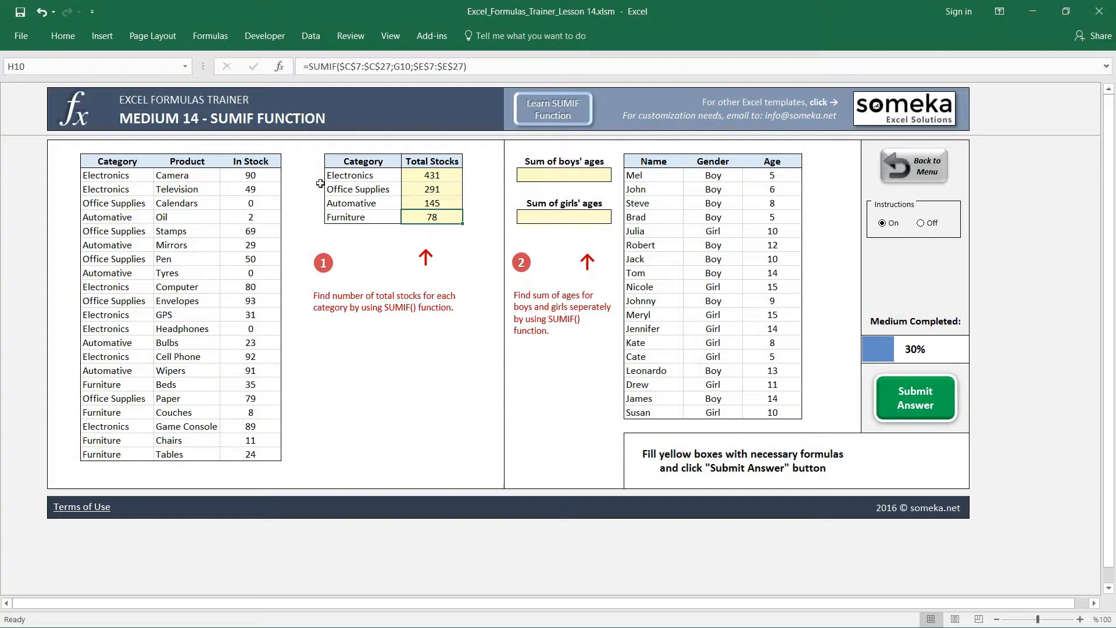
mouse_move(128, 207)
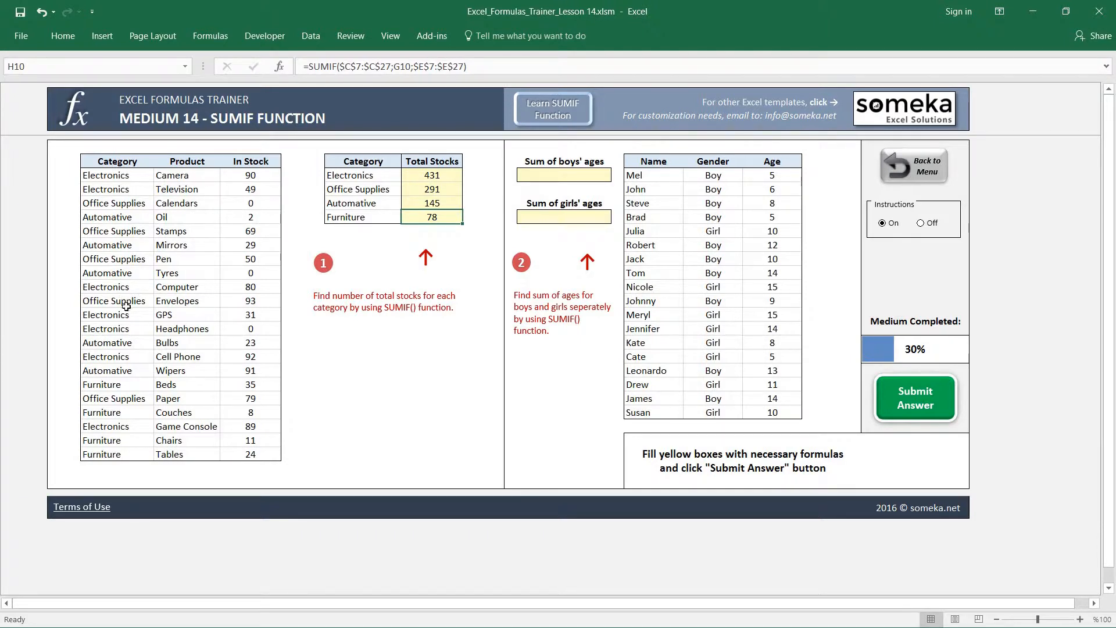
mouse_move(129, 369)
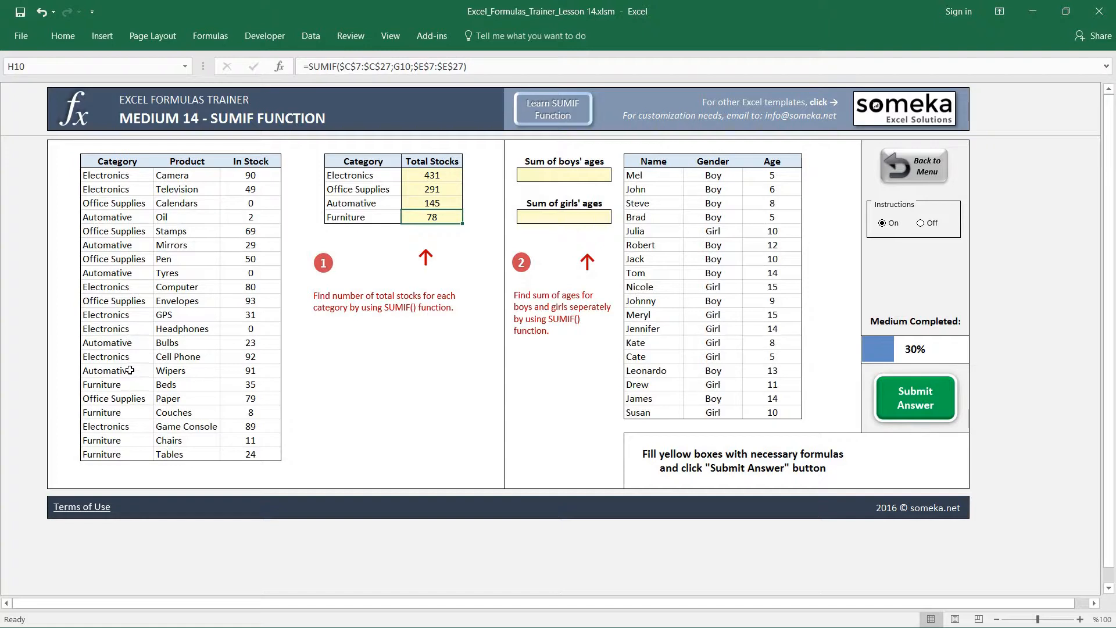
click(250, 383)
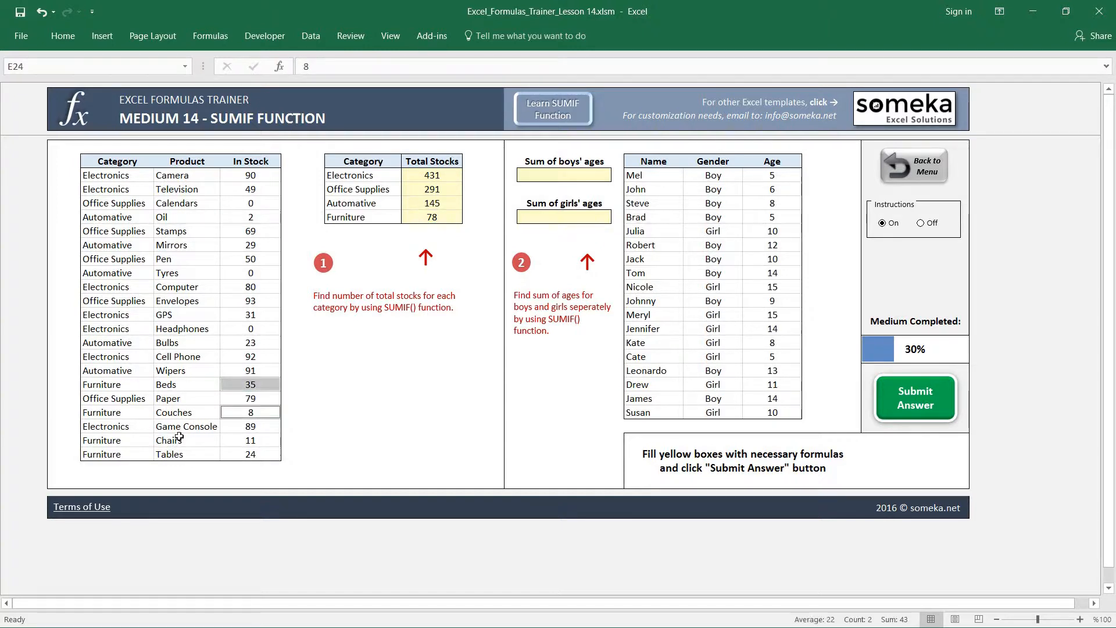
click(250, 439)
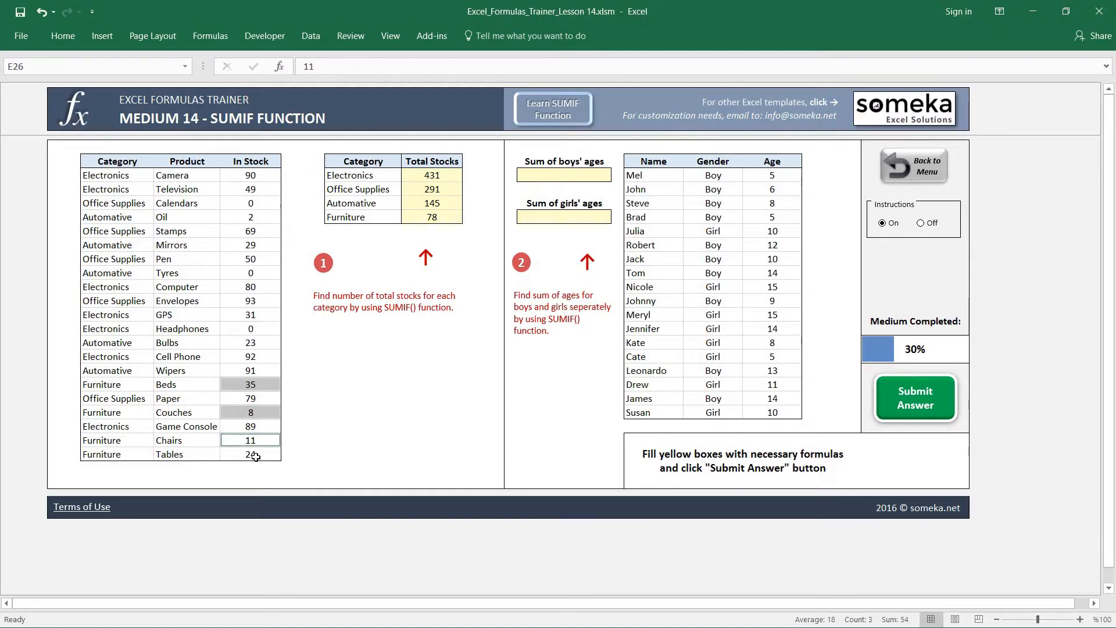
click(249, 454)
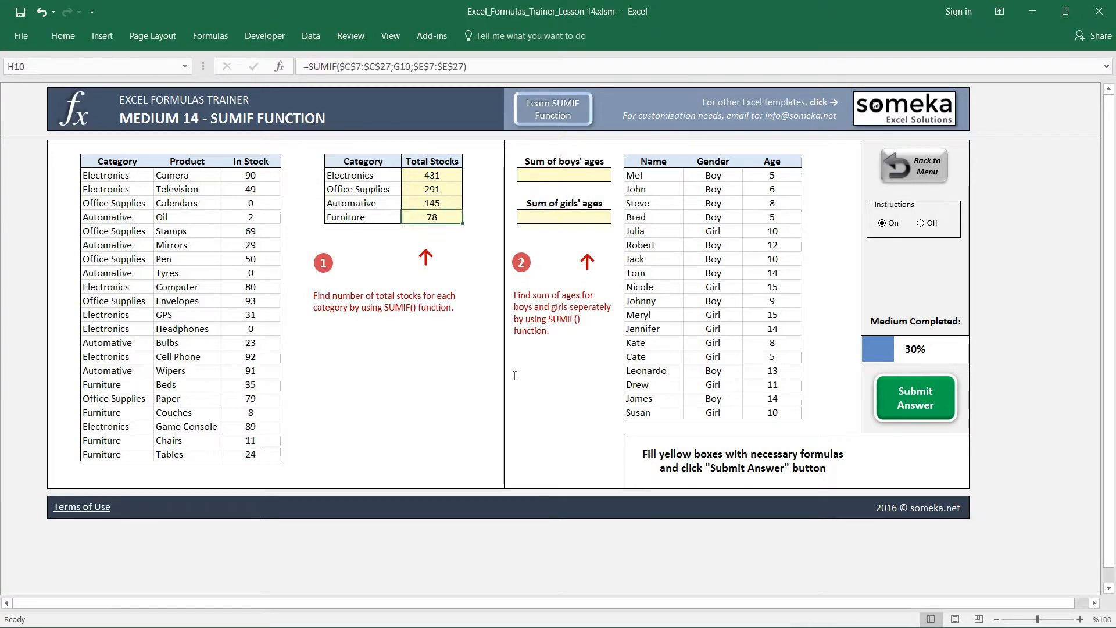
click(483, 397)
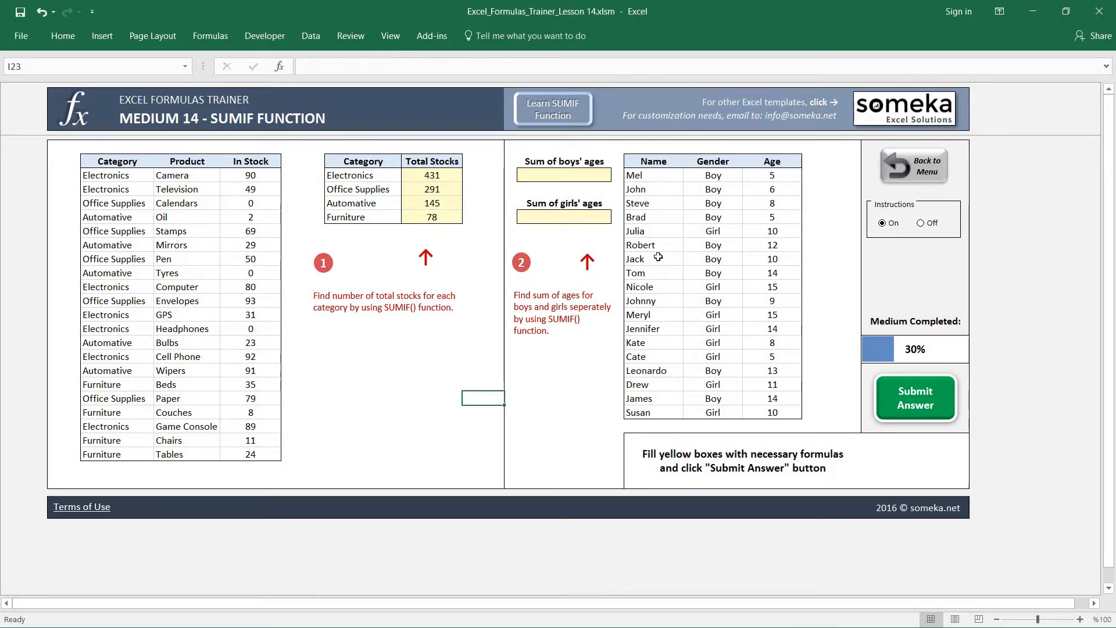
mouse_move(664, 246)
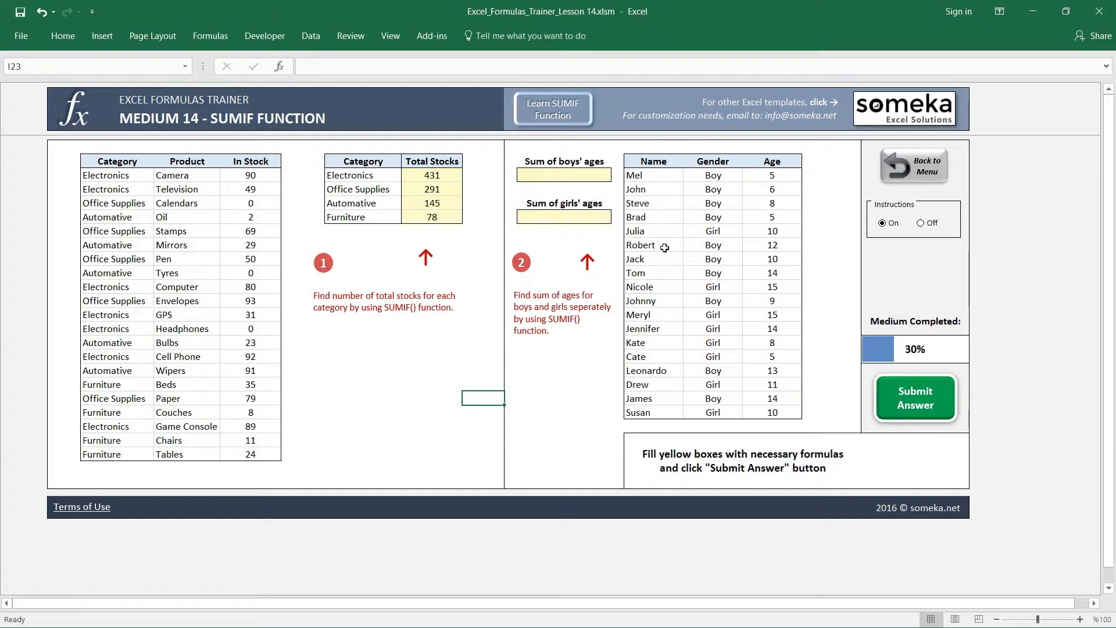
mouse_move(544, 172)
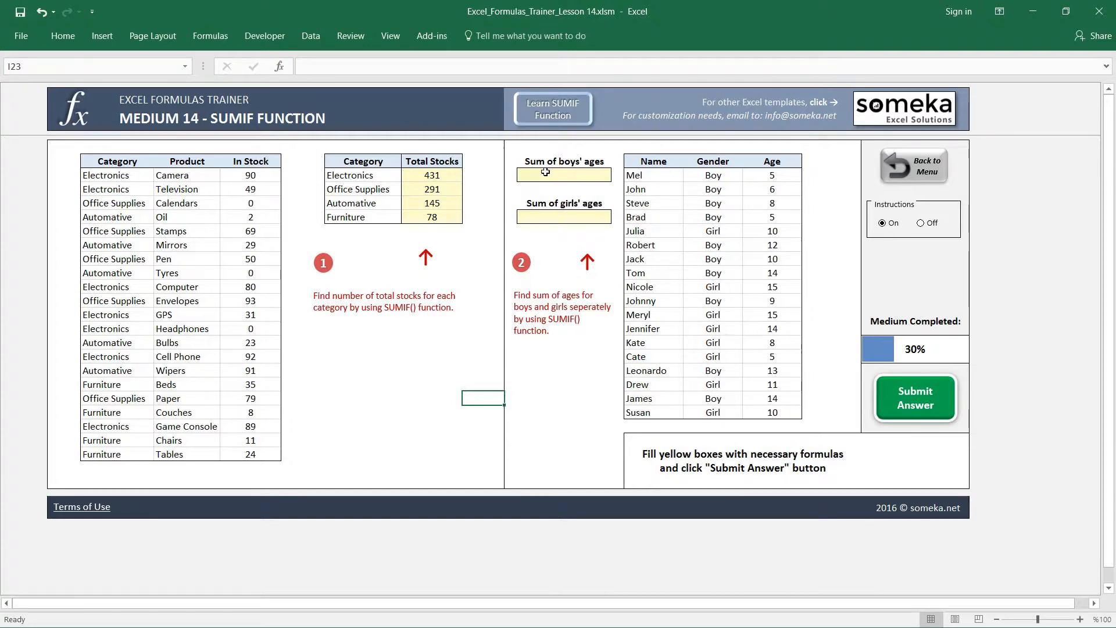
click(562, 173)
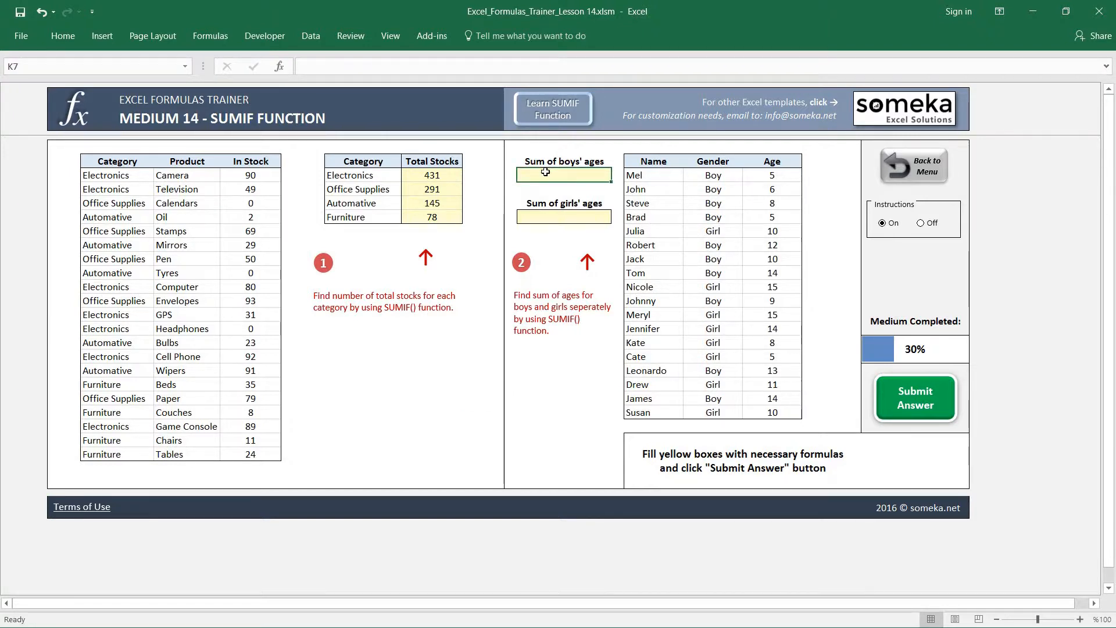
mouse_move(687, 219)
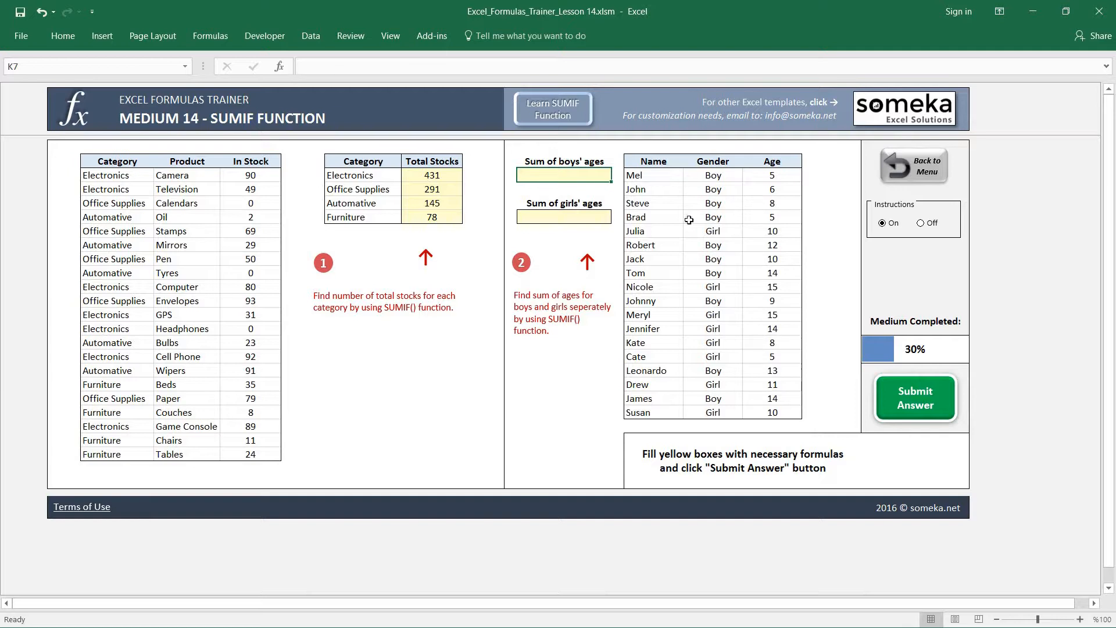
mouse_move(651, 161)
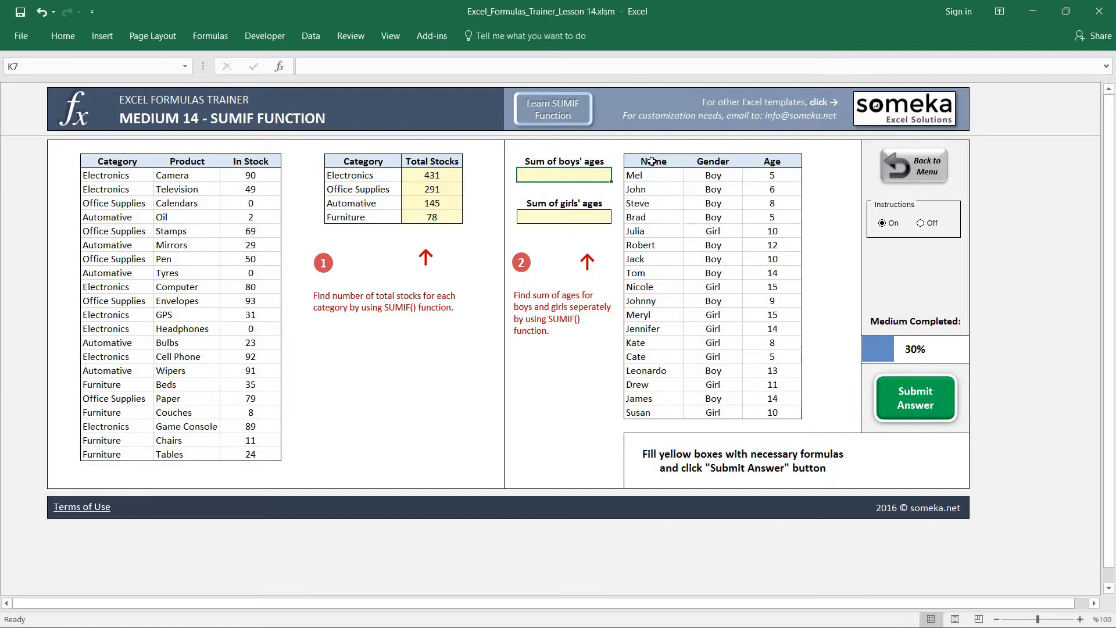
click(651, 188)
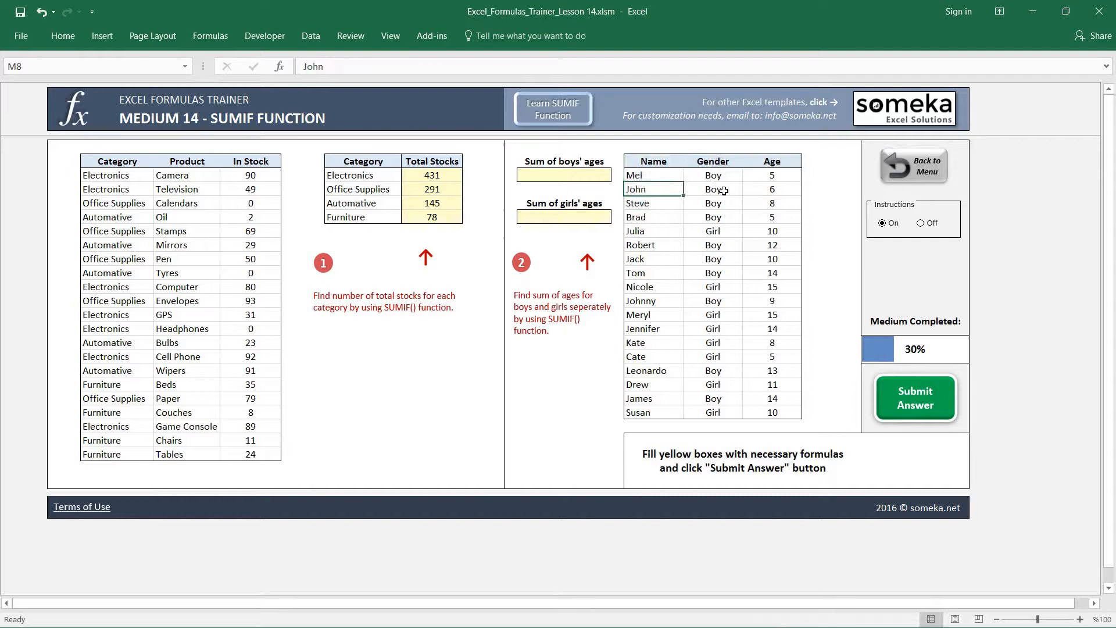
click(711, 189)
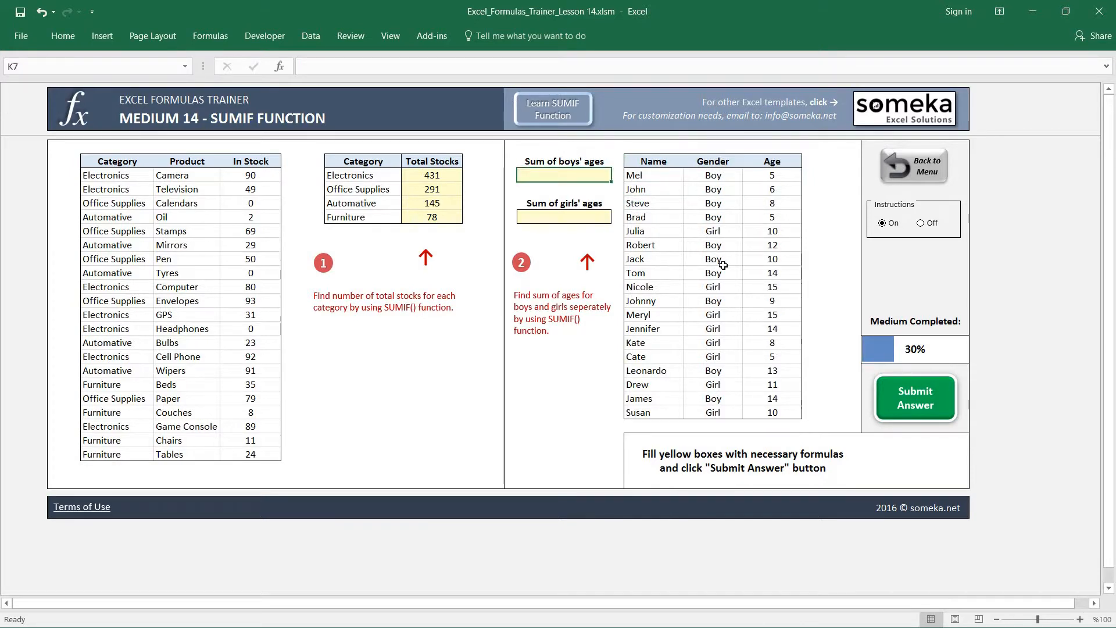
Step: Enter =SUMIF($N$7:$N$24;"Boy";$O$7:$O$24) in the boys' ages cell, returning 96
text(=SUMIF()
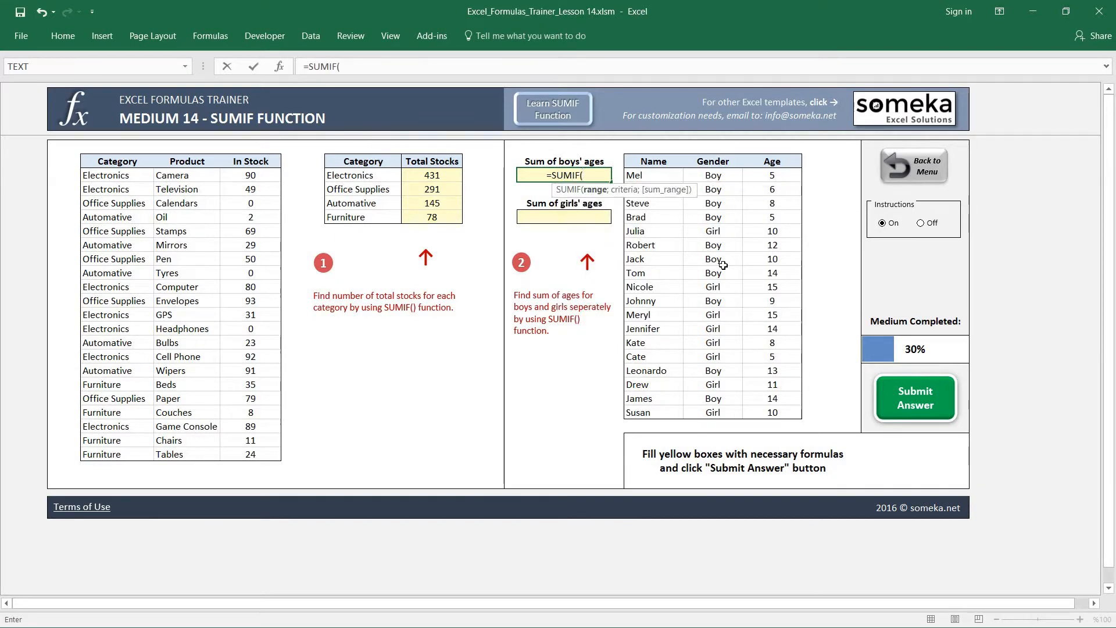
mouse_move(703, 233)
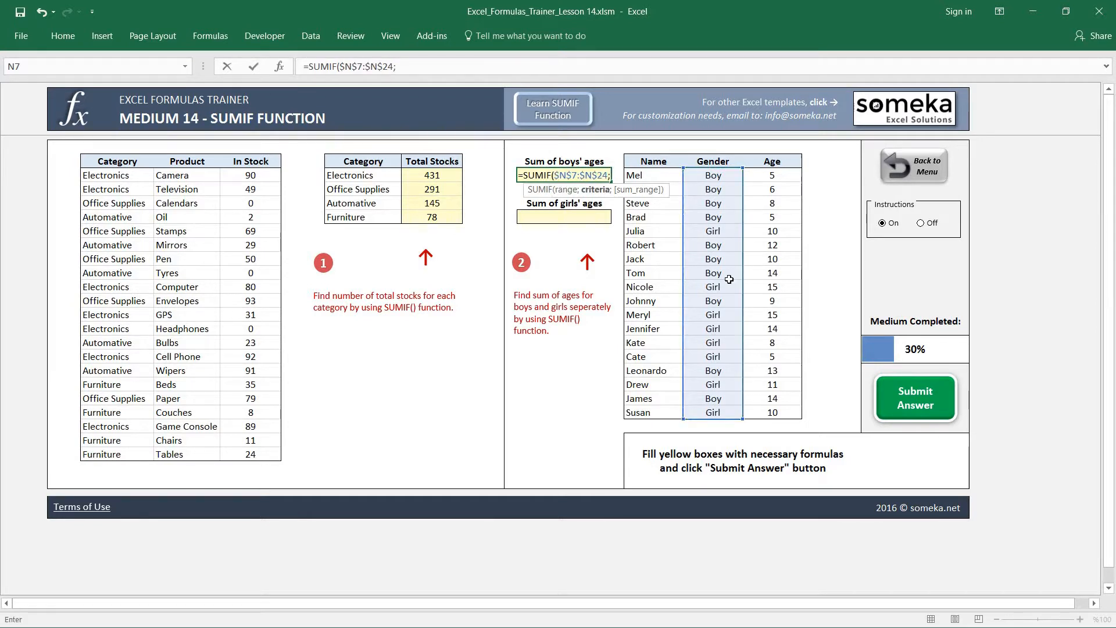
mouse_move(566, 164)
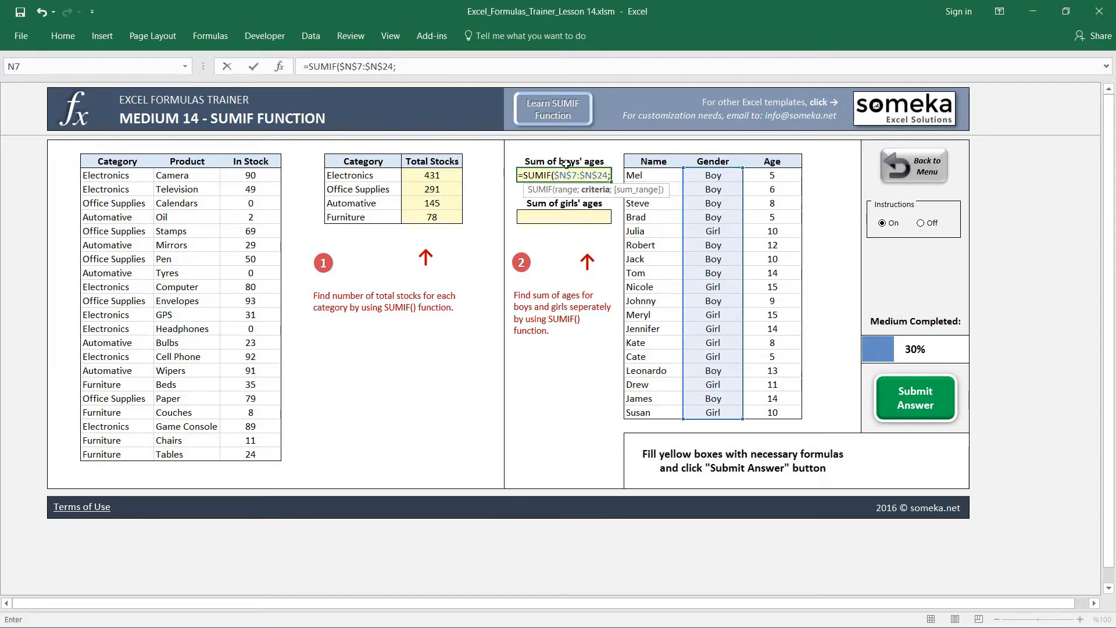
mouse_move(701, 278)
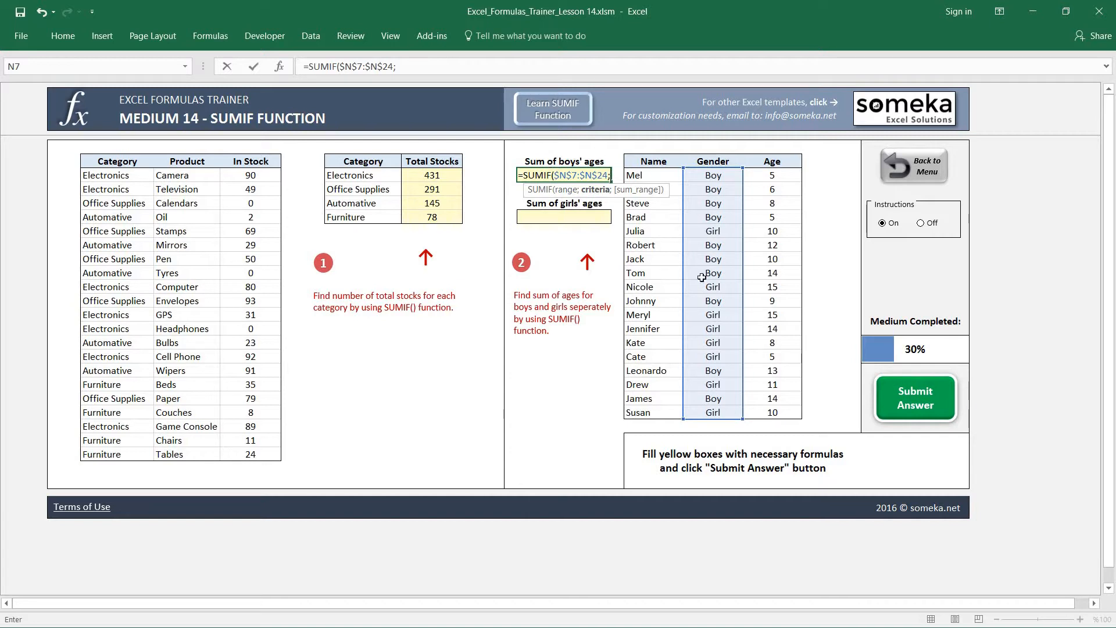
text(")
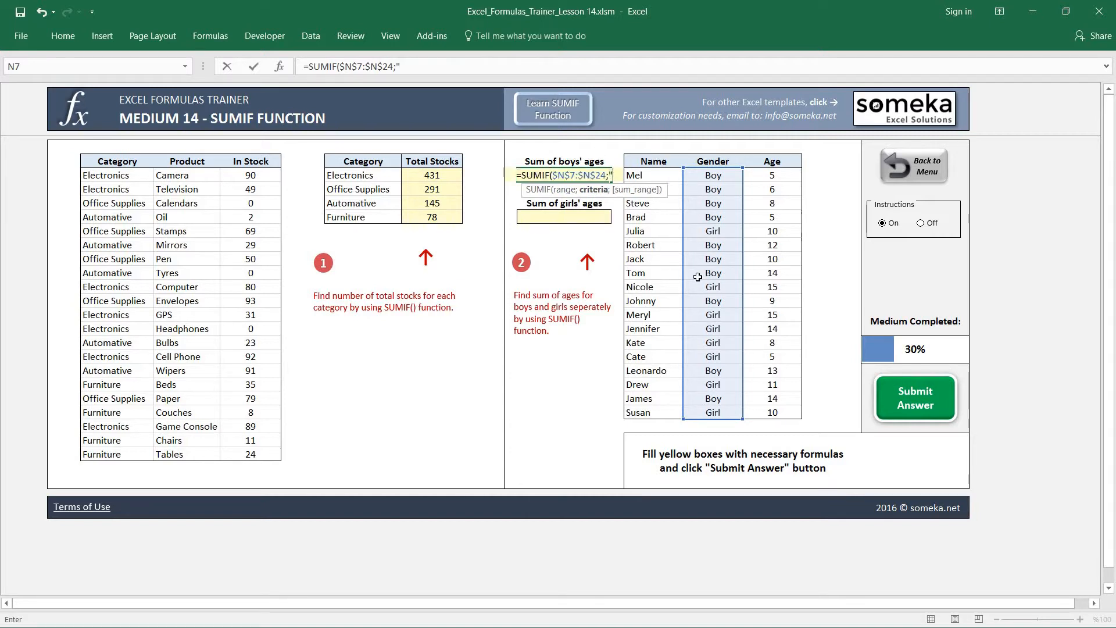
text(Bo)
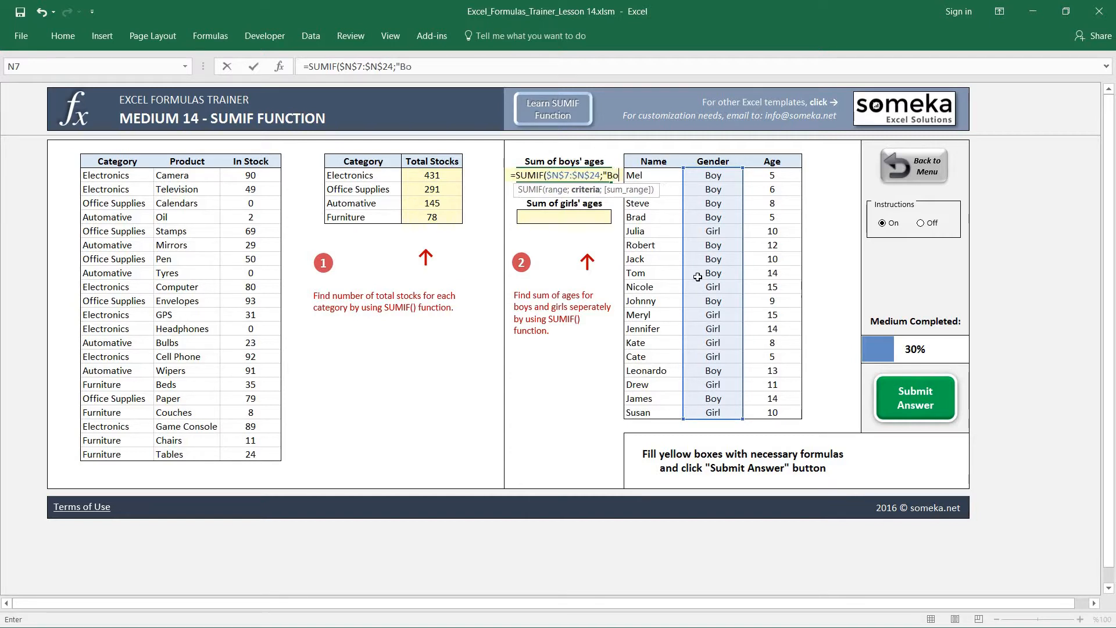
text(y";)
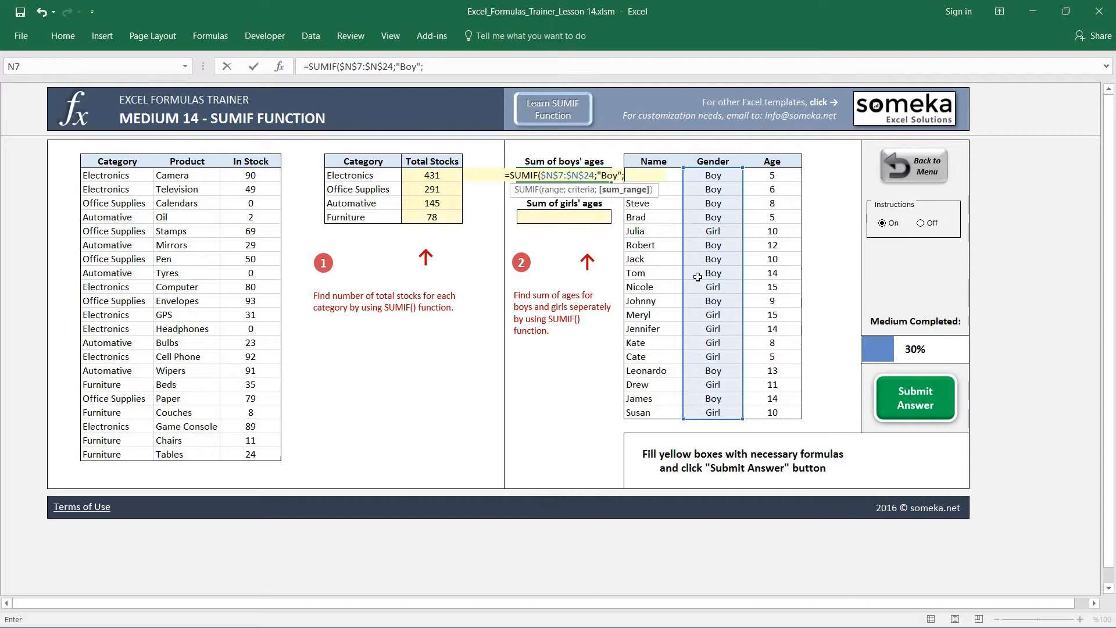
mouse_move(775, 189)
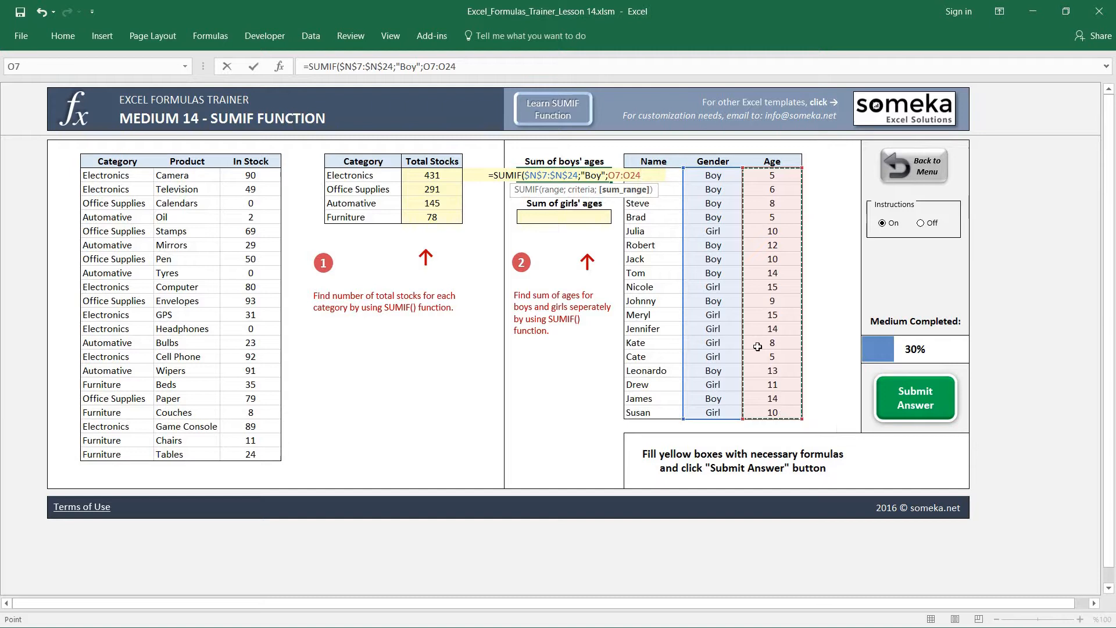
key(f4)
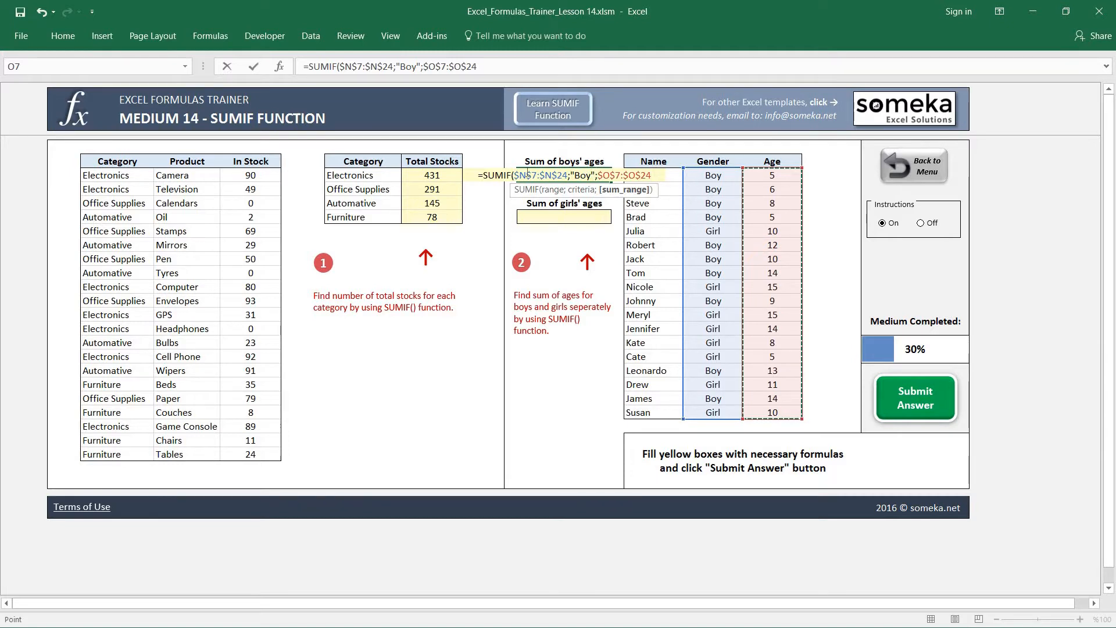
mouse_move(687, 238)
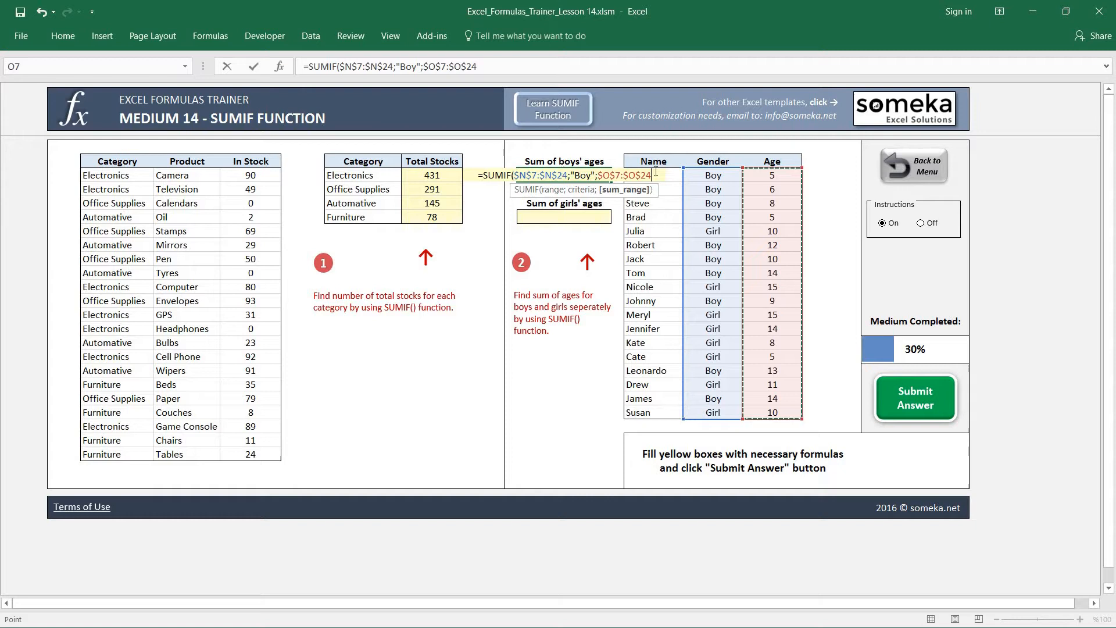
mouse_move(648, 277)
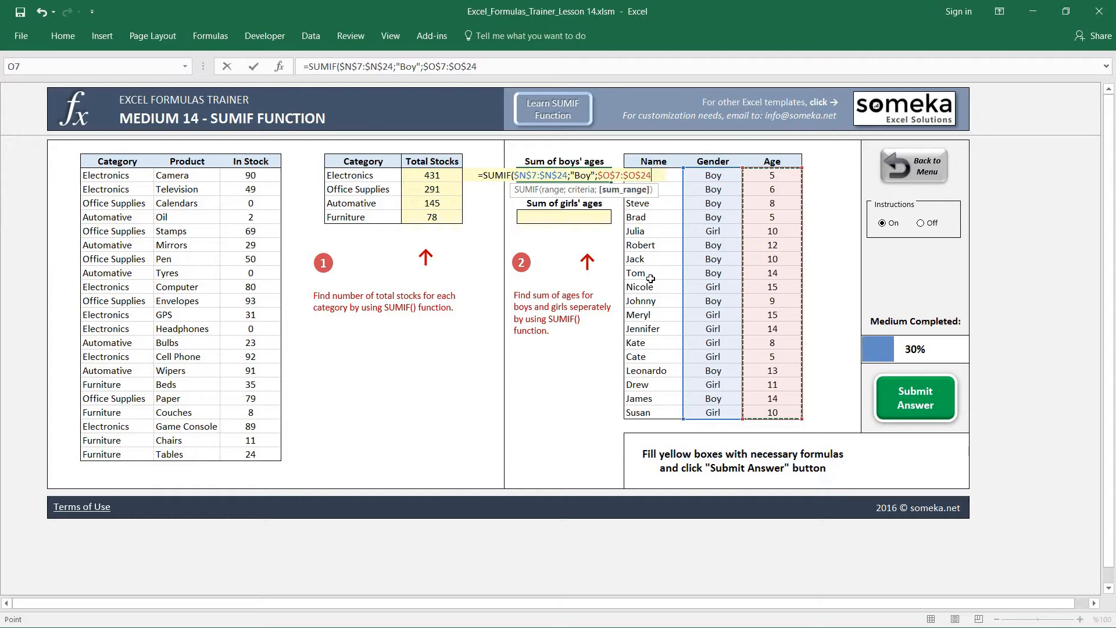
key(Return)
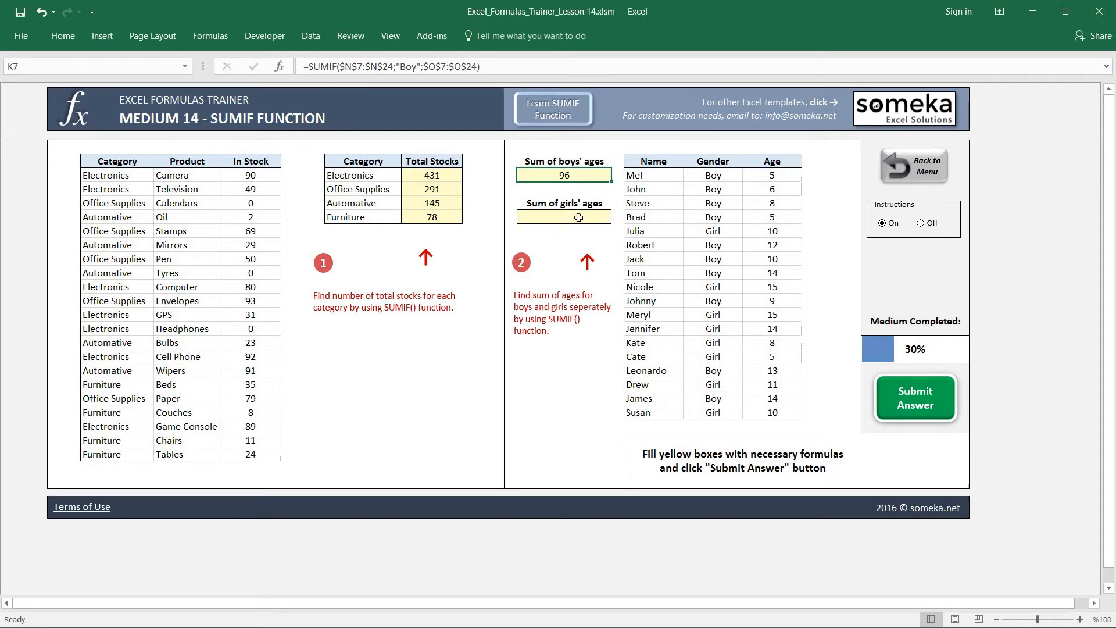
Step: Enter =SUMIF(N7:N24;"Girl";O7:O24) in the girls' ages cell, returning 88
text(=)
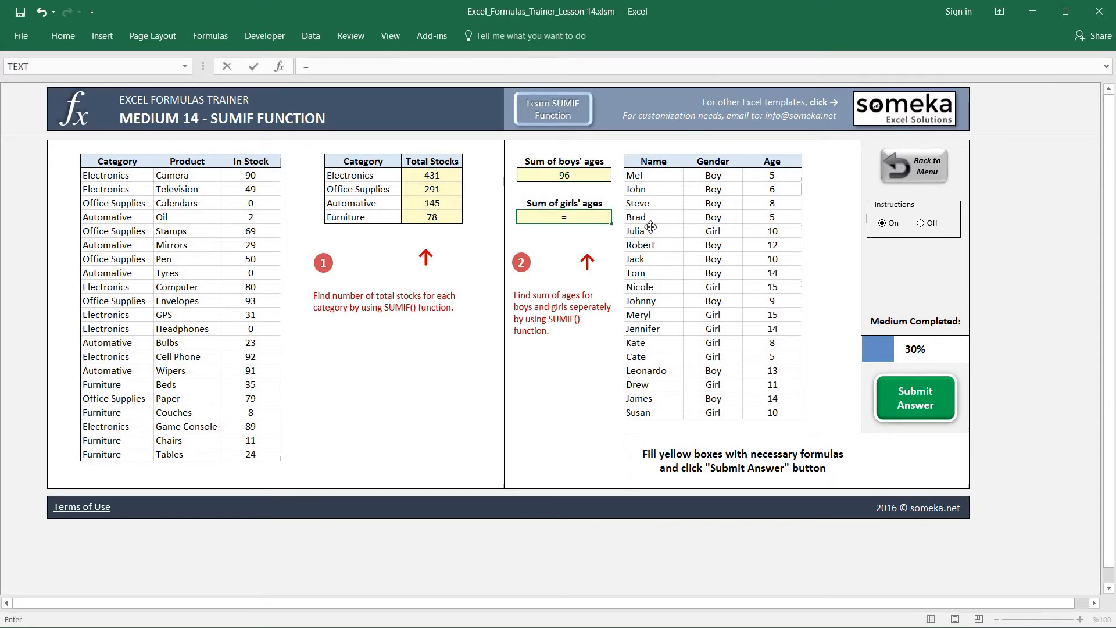
text(SUMIF(N7:N24)
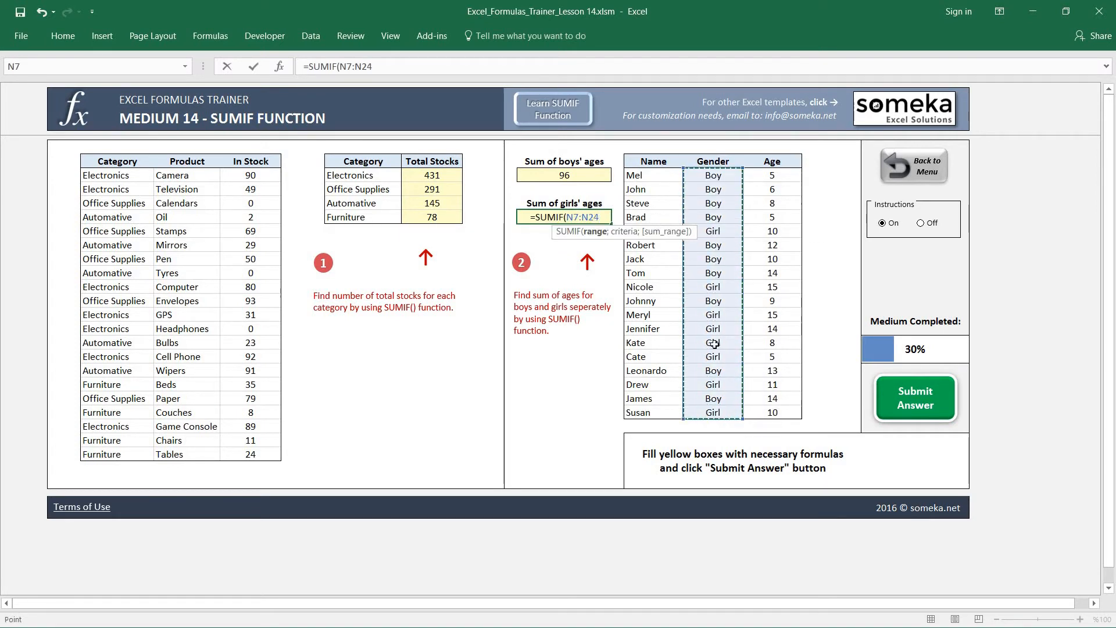
text(;)
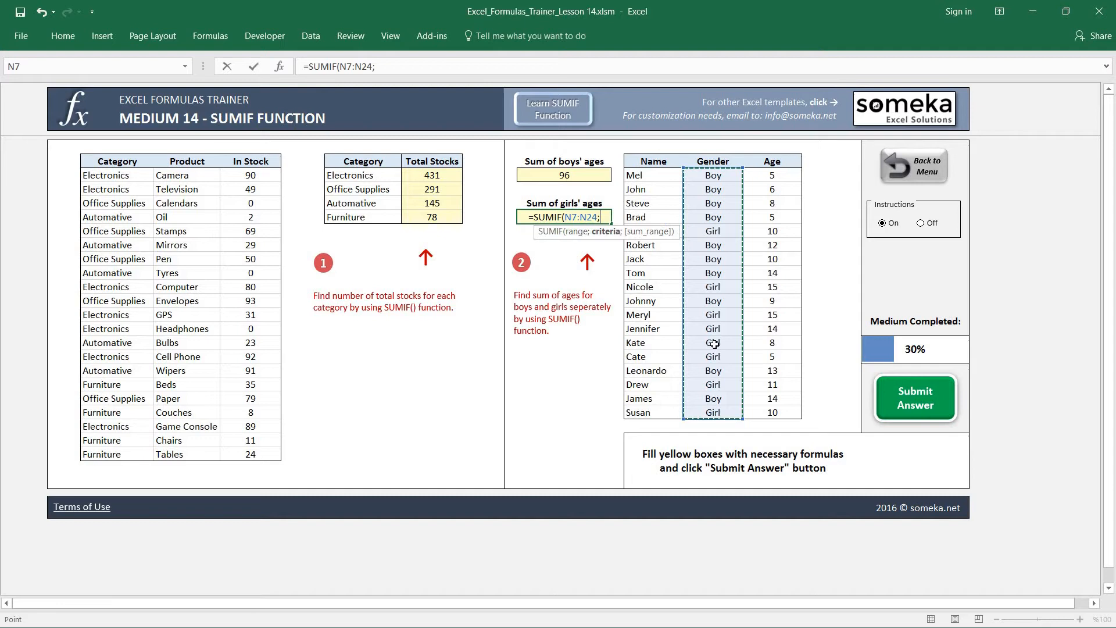
text(")
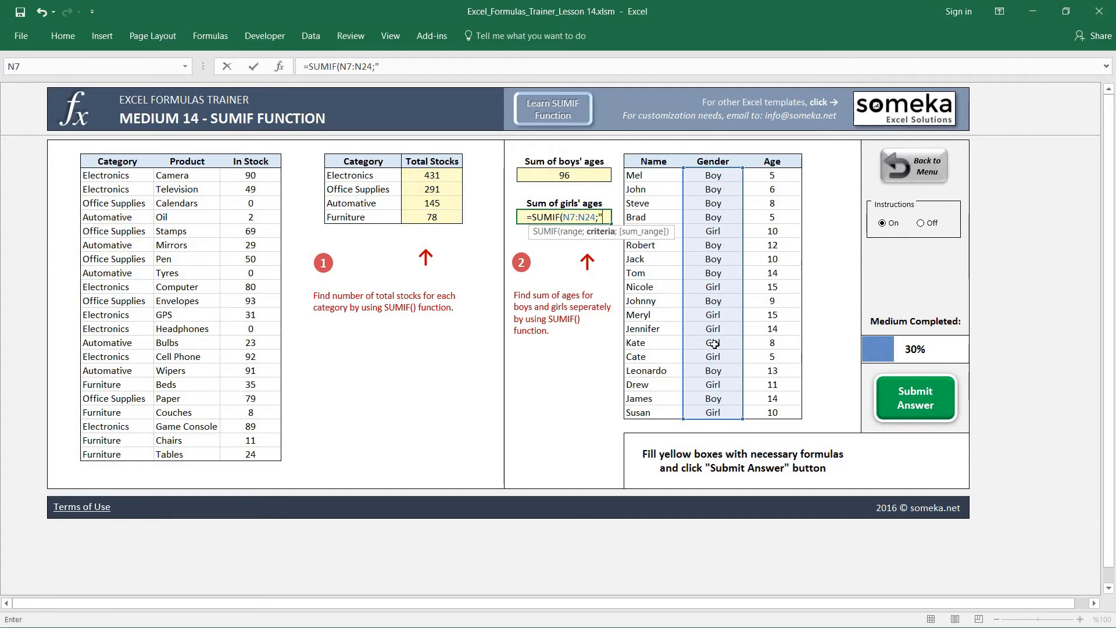
text(Girl")
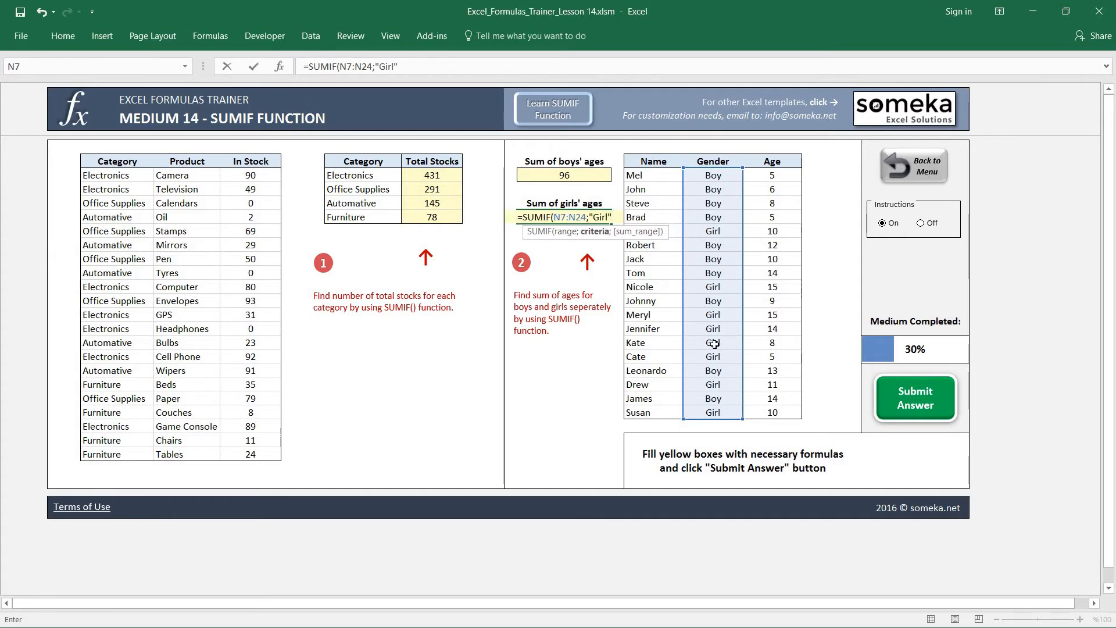
text(;O7:O24)
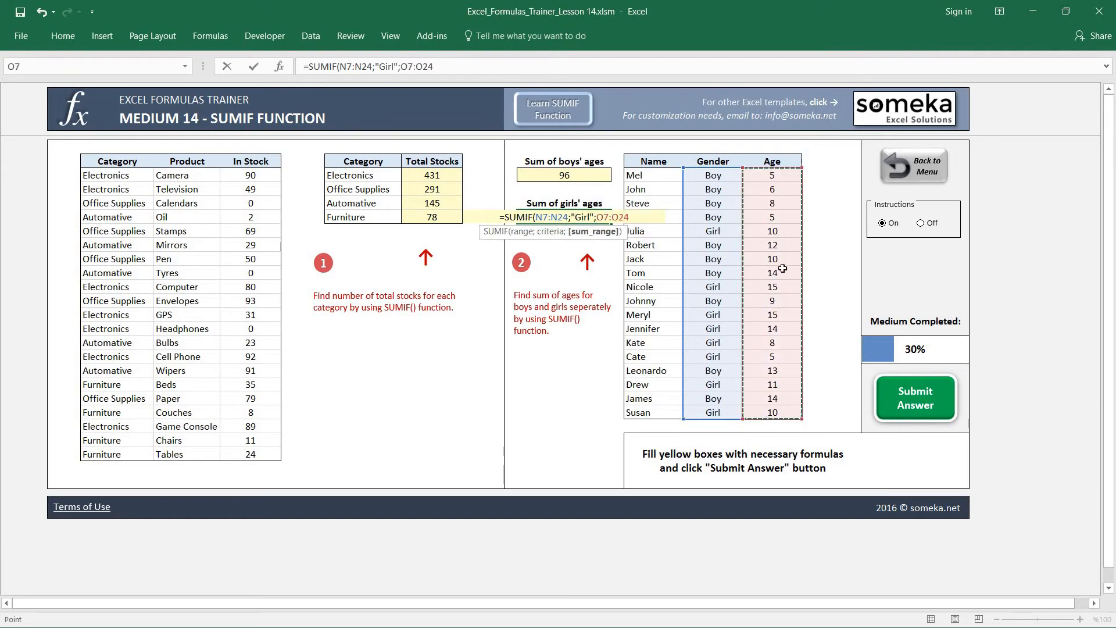
key(Return)
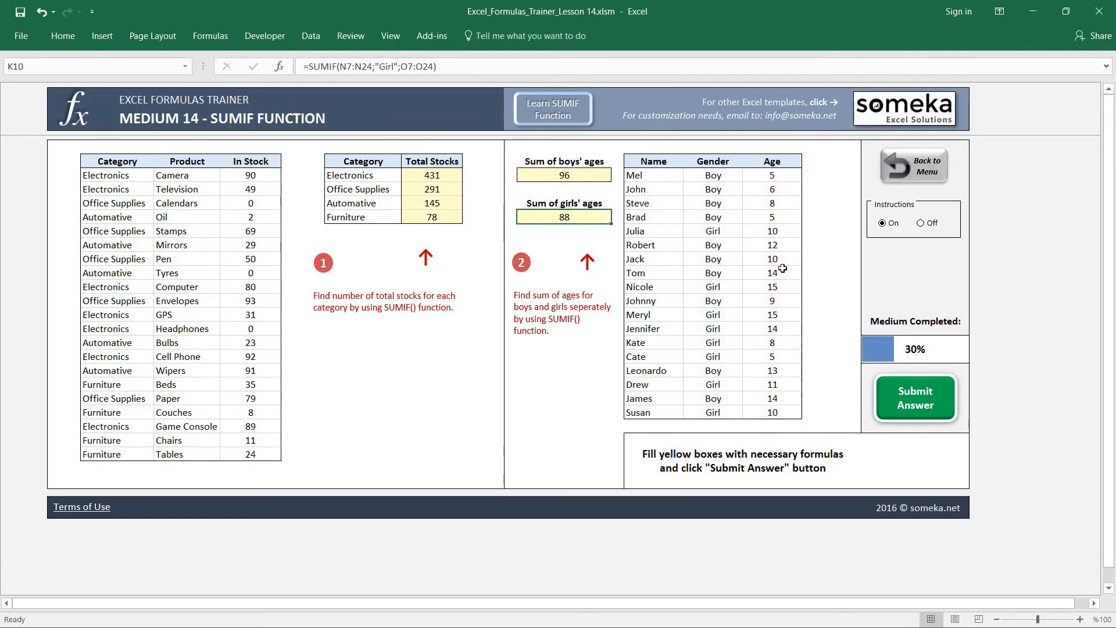
mouse_move(755, 305)
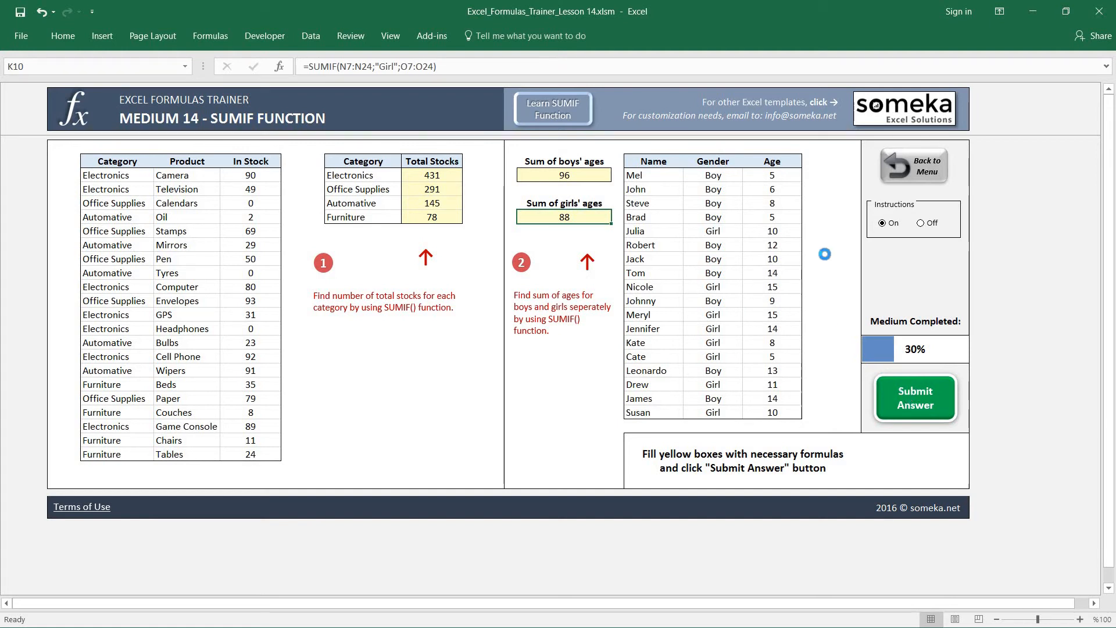
Step: Submit the answers, returning to the dashboard at 47% progress, 14 of 30 sections
click(915, 397)
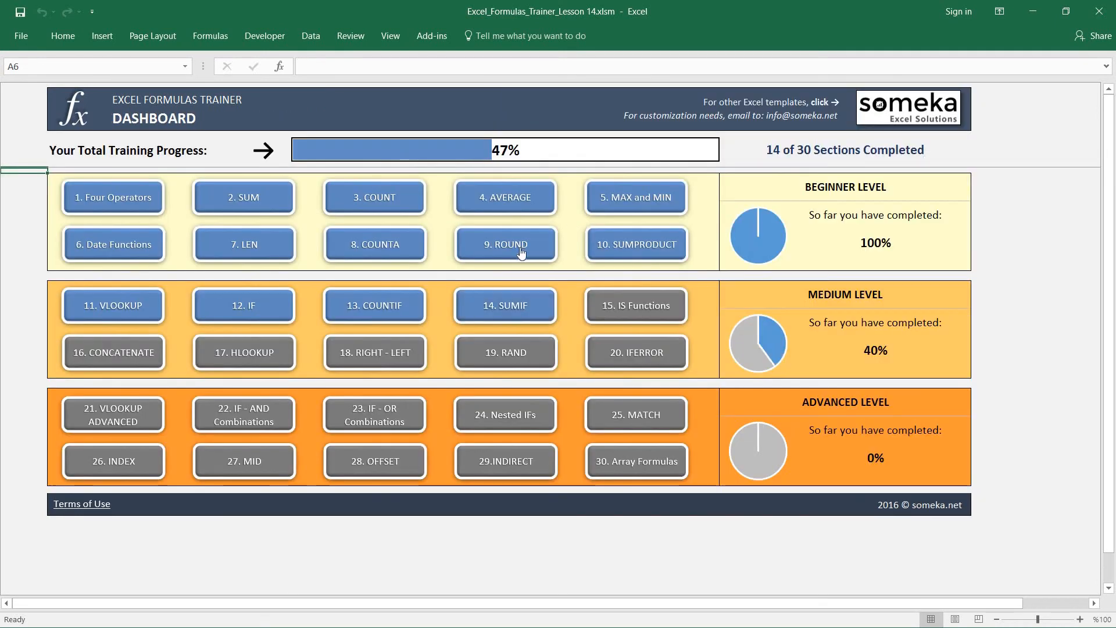
mouse_move(568, 276)
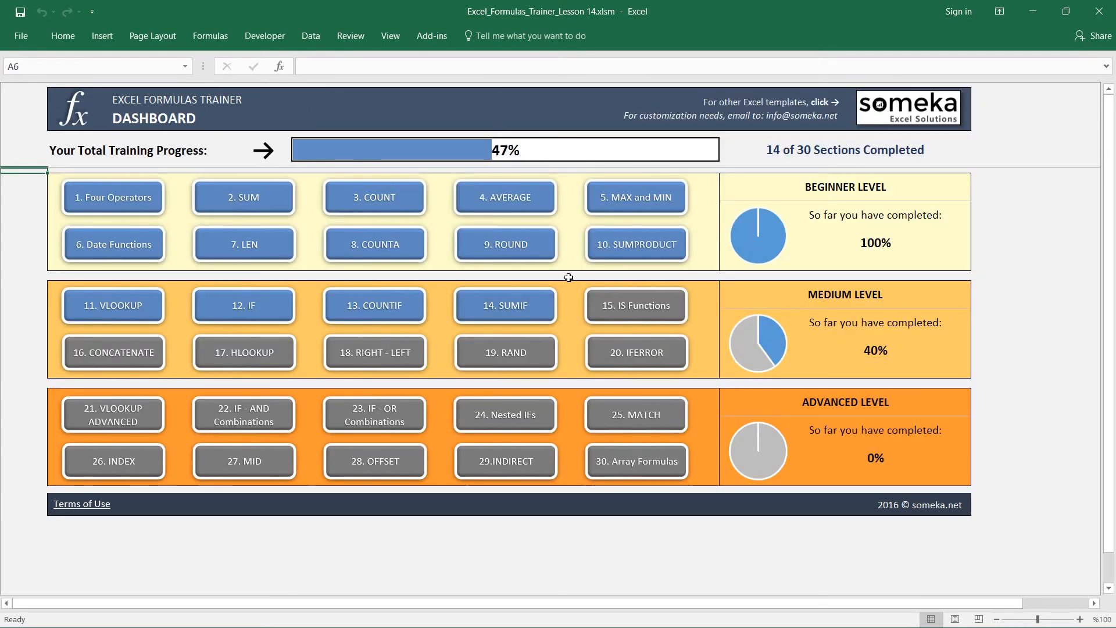
mouse_move(633, 309)
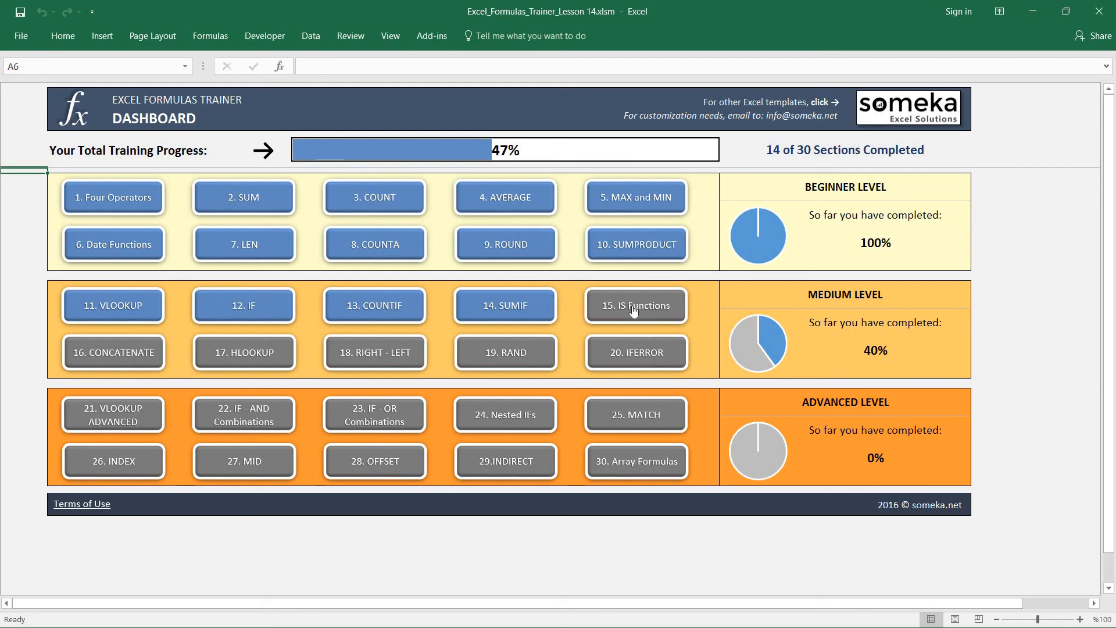
mouse_move(635, 306)
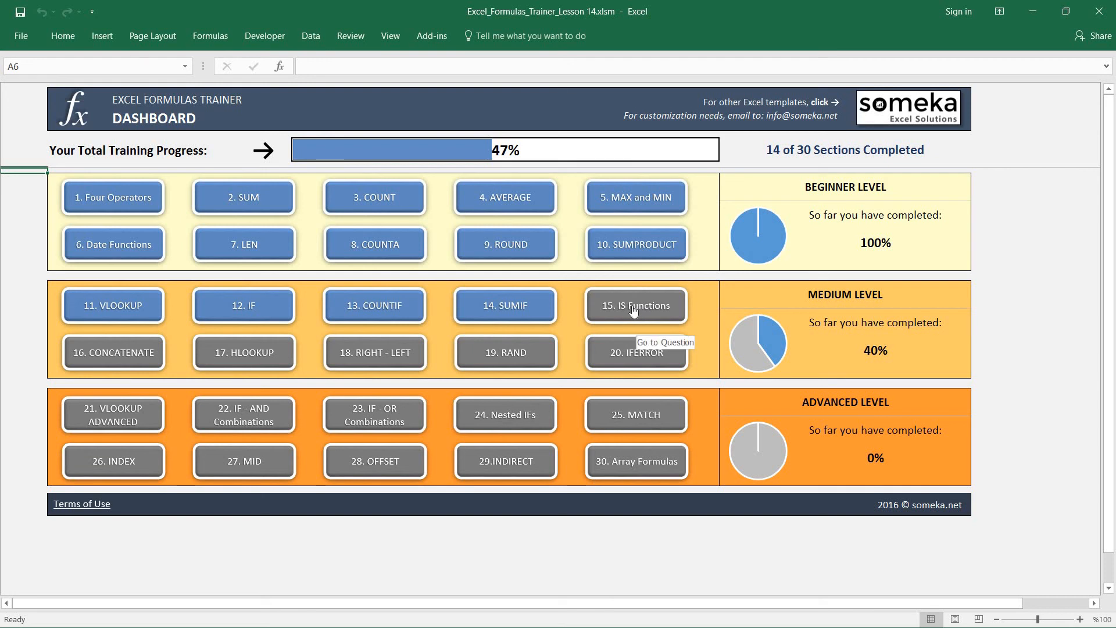